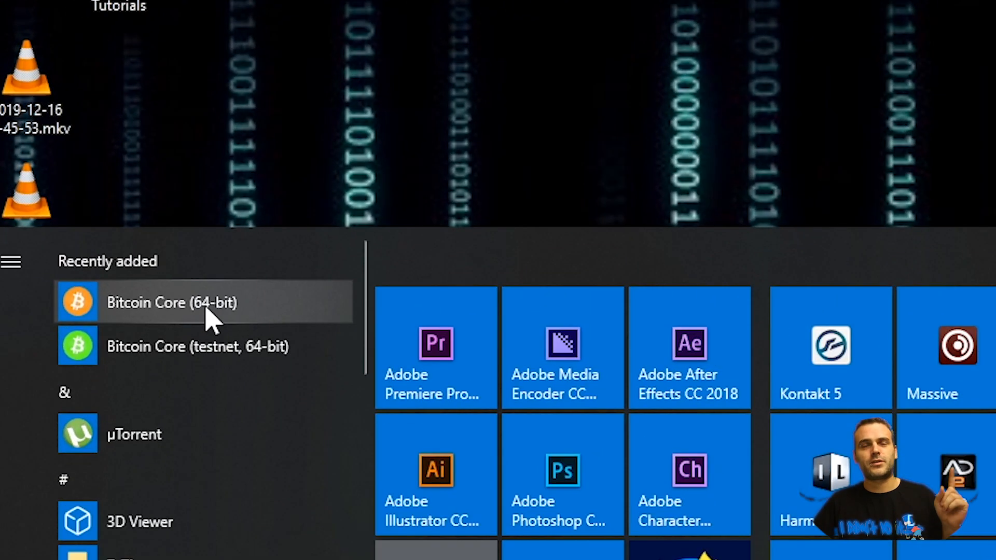
# Launch the mainnet Bitcoin Core wallet and open the debug console.
pyautogui.click(172, 302)
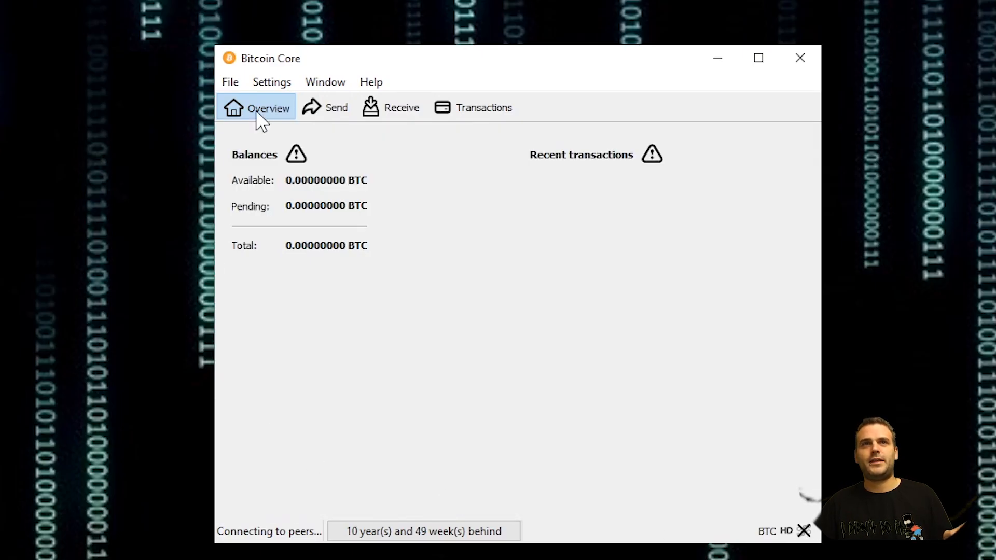
pyautogui.click(402, 107)
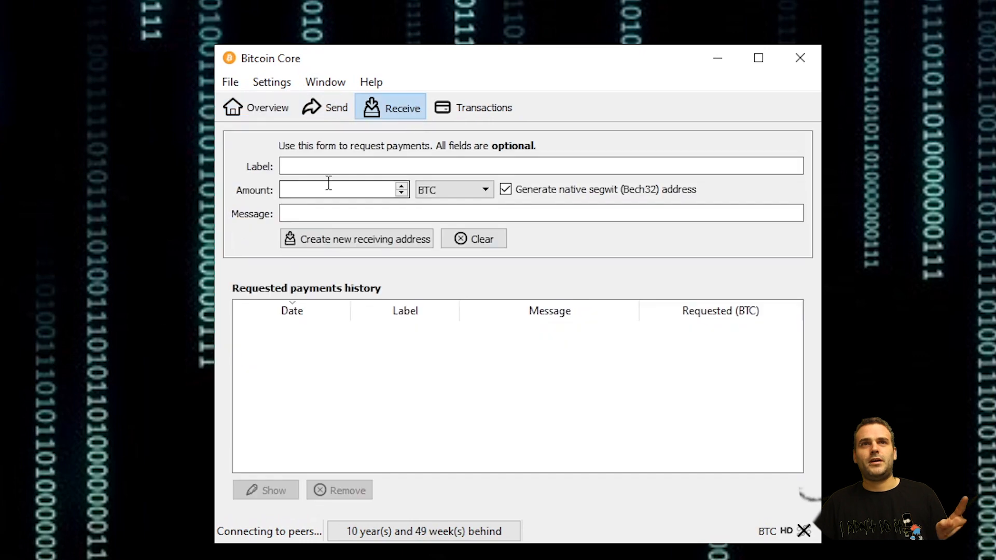
pyautogui.click(356, 239)
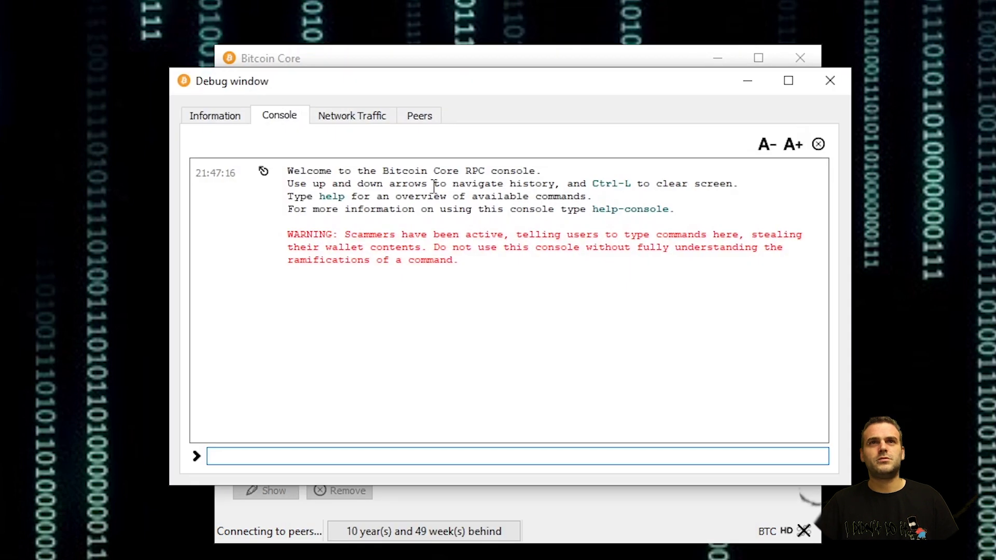
# Run help and importprivkey with the noted key, then close Bitcoin Core.
pyautogui.write('help')
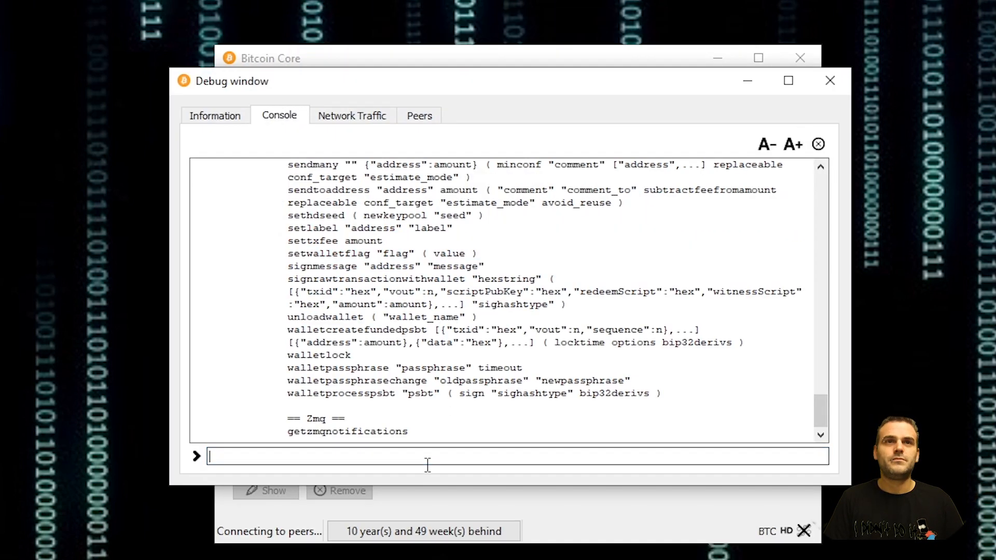
pyautogui.write('dumpprivkey')
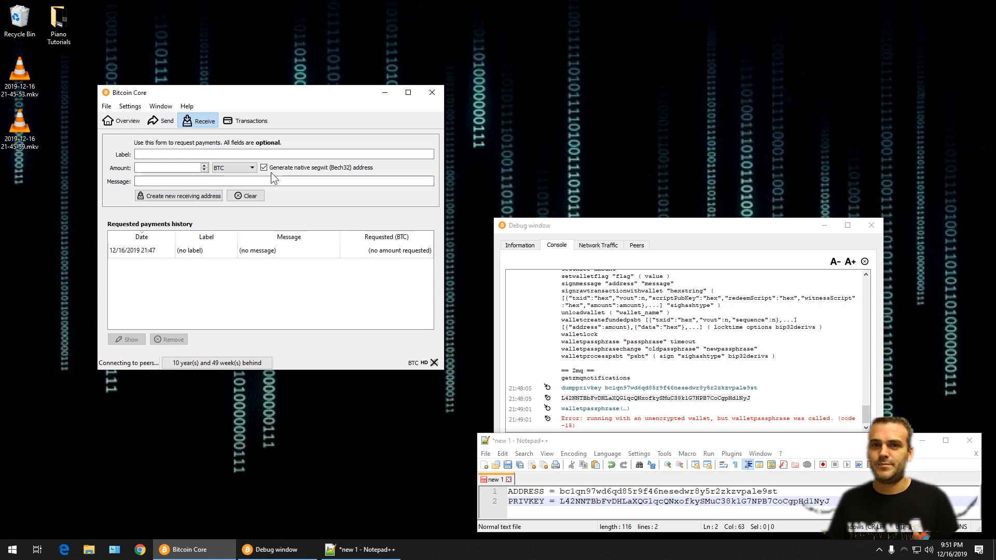
pyautogui.moveTo(309, 180)
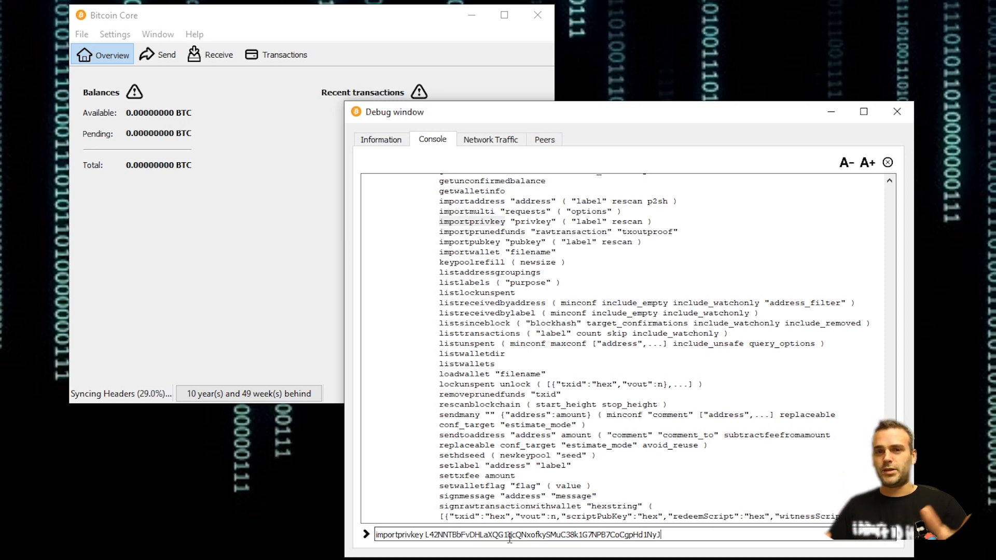
pyautogui.press('Return')
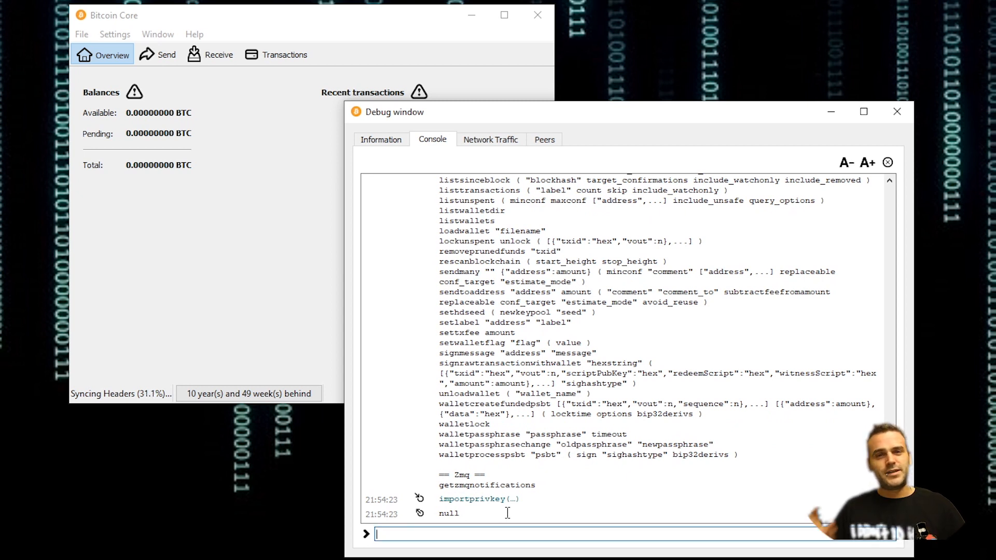
pyautogui.doubleClick(448, 513)
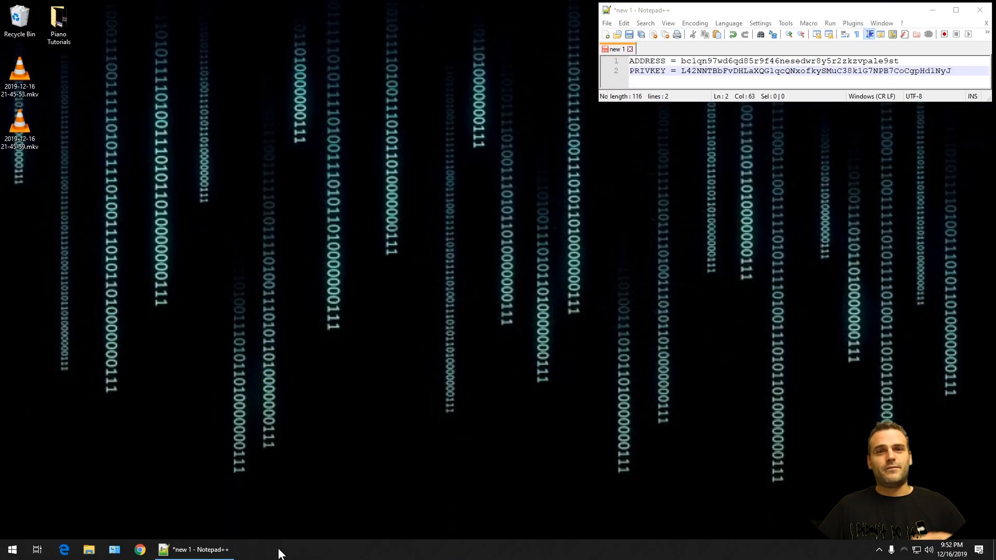
# Relaunch Bitcoin Core, accept the default data directory, and hide the sync overlay.
pyautogui.click(12, 549)
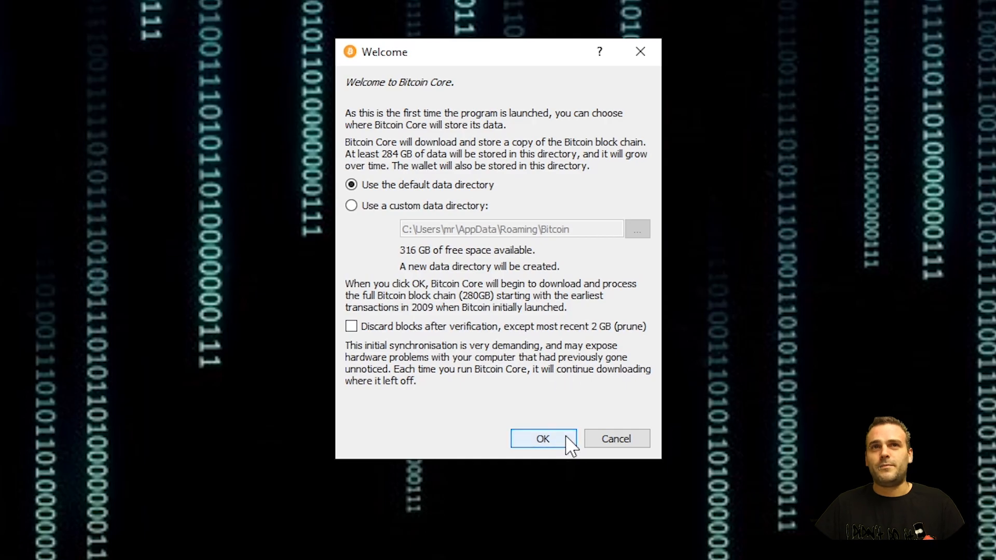
pyautogui.click(543, 439)
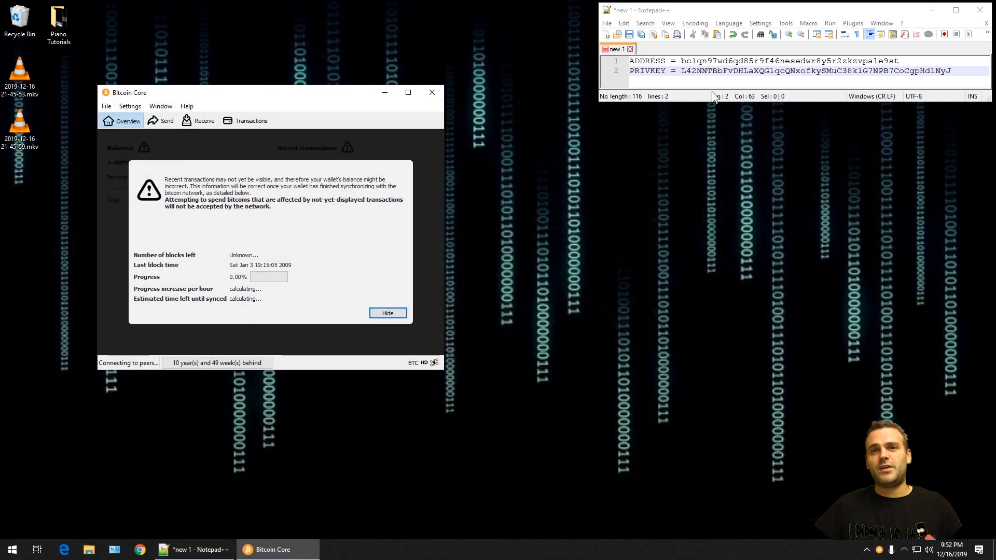
pyautogui.moveTo(679, 65)
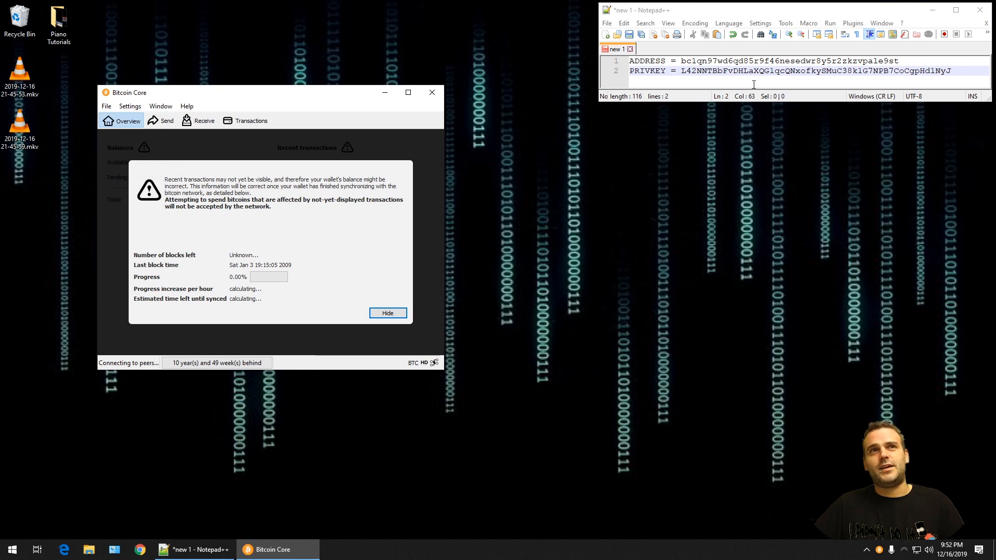
pyautogui.click(387, 312)
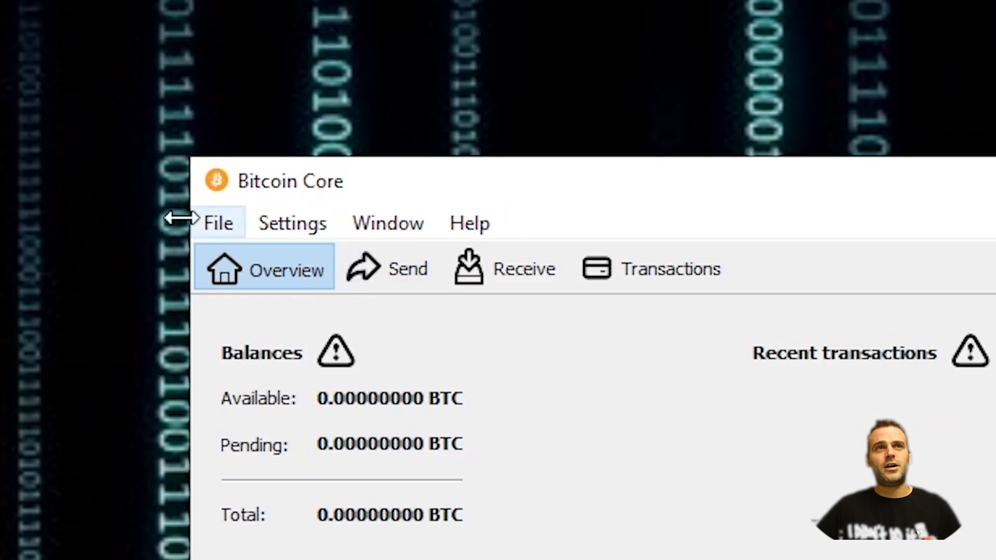
# Open Window > Console, check the Peers tab, then run help in the Console.
pyautogui.click(387, 223)
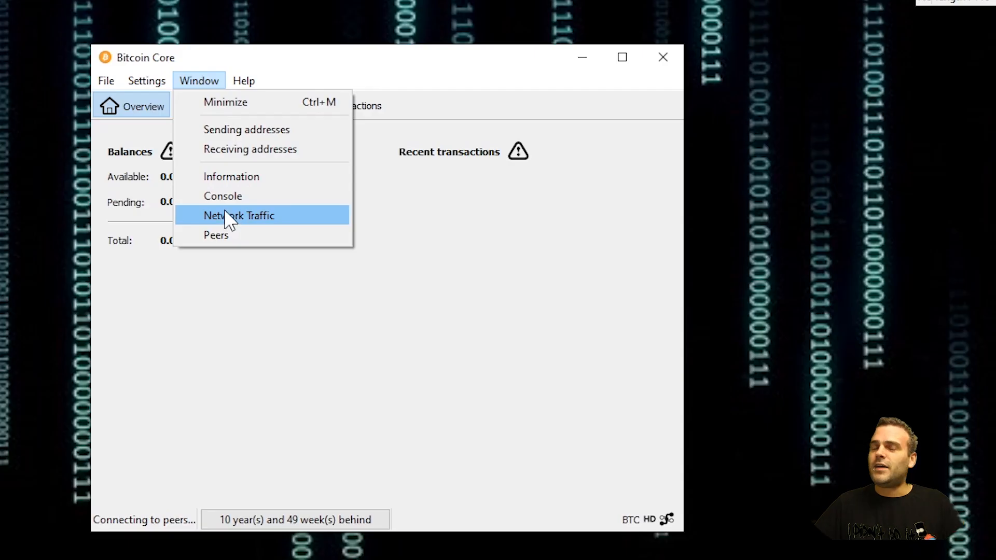
pyautogui.click(243, 81)
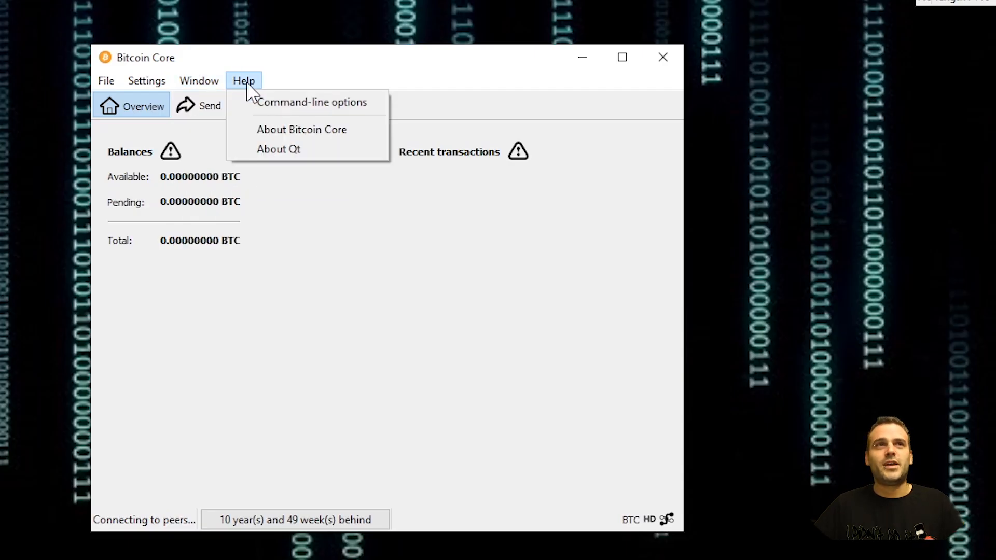
pyautogui.click(199, 81)
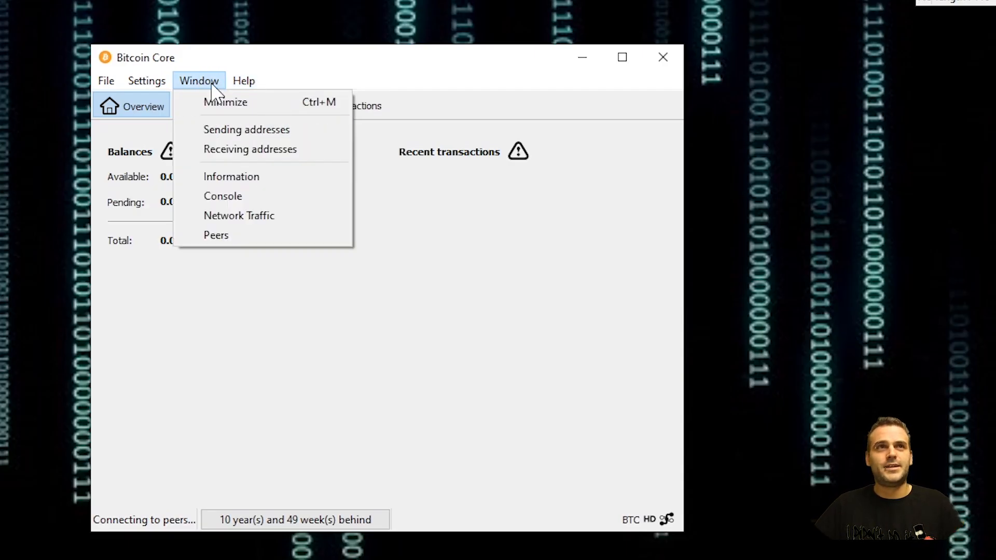
pyautogui.moveTo(241, 200)
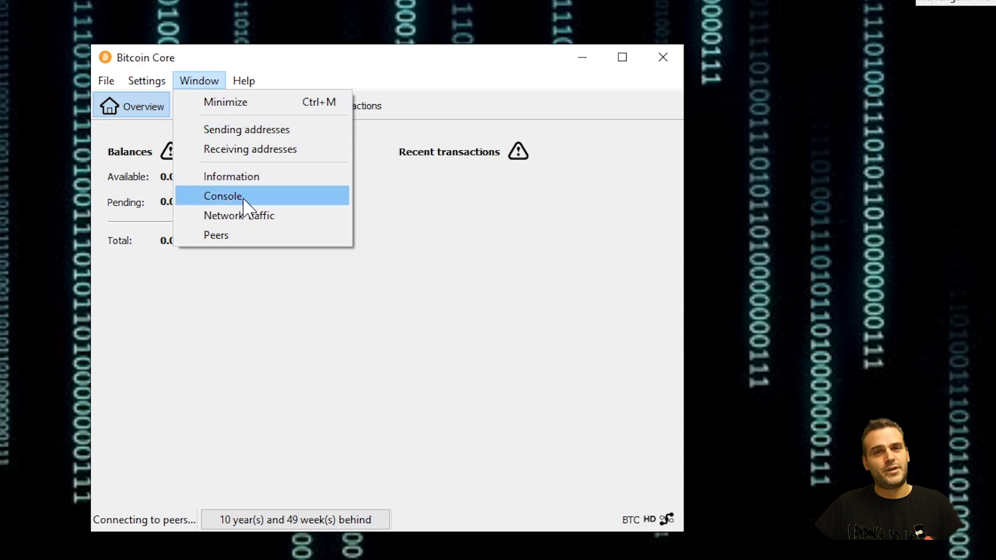
pyautogui.click(223, 195)
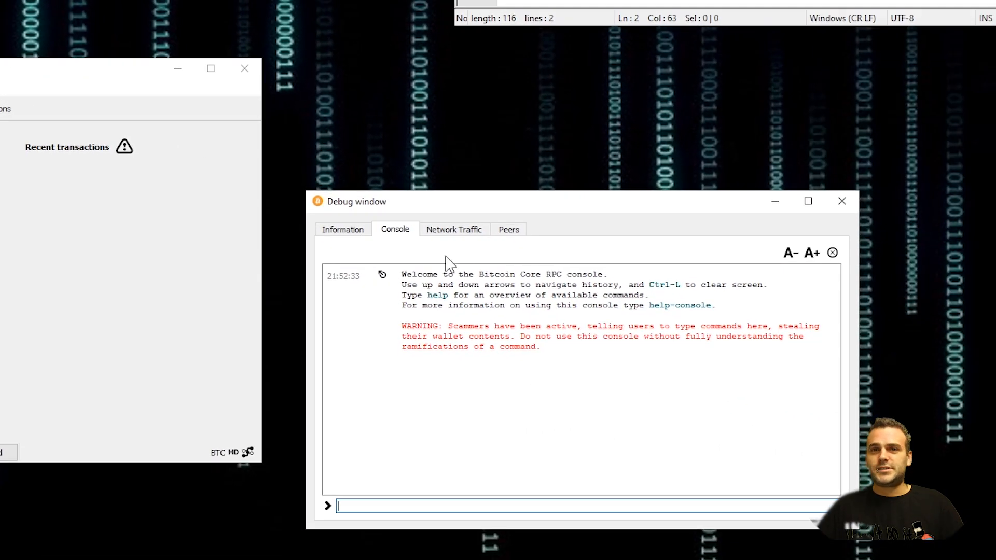
pyautogui.moveTo(371, 223)
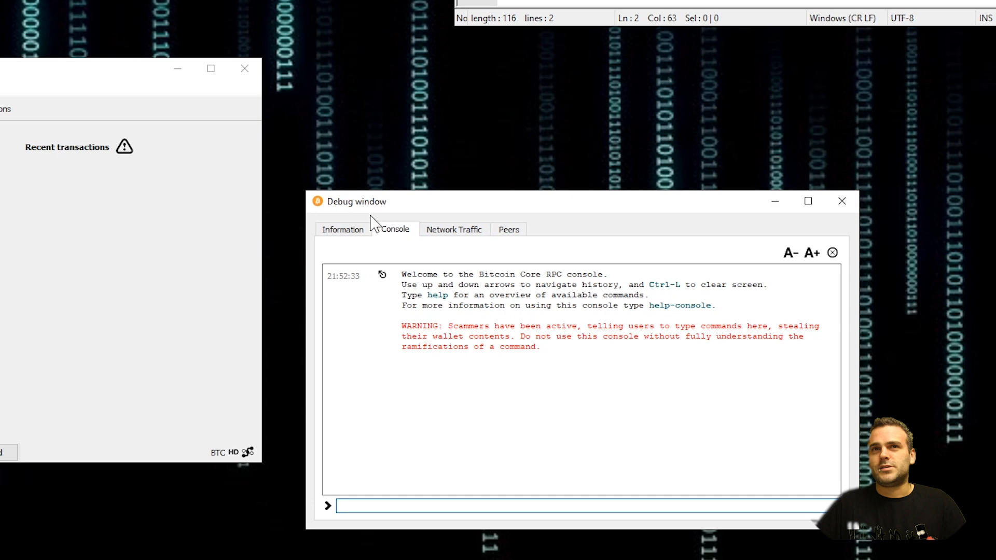
pyautogui.click(508, 229)
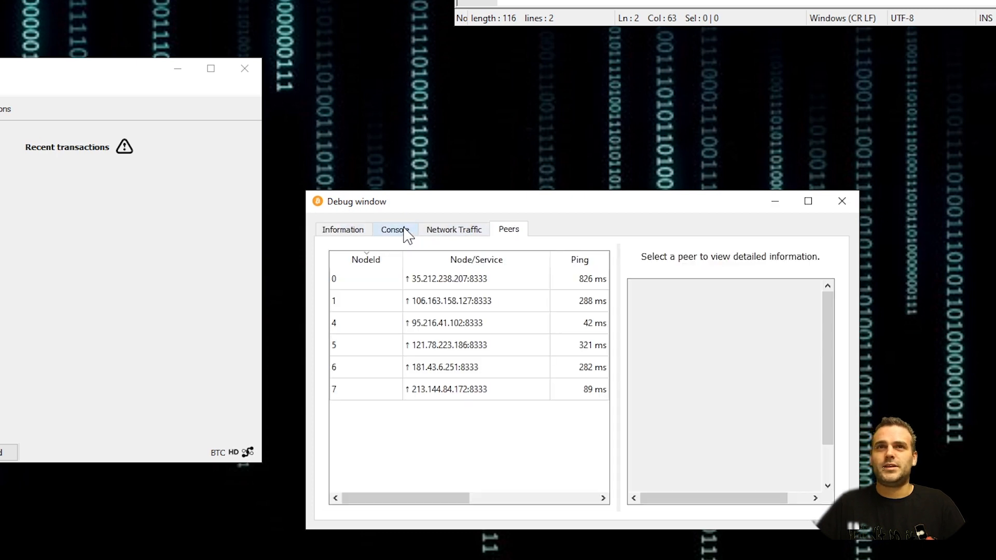
pyautogui.click(394, 230)
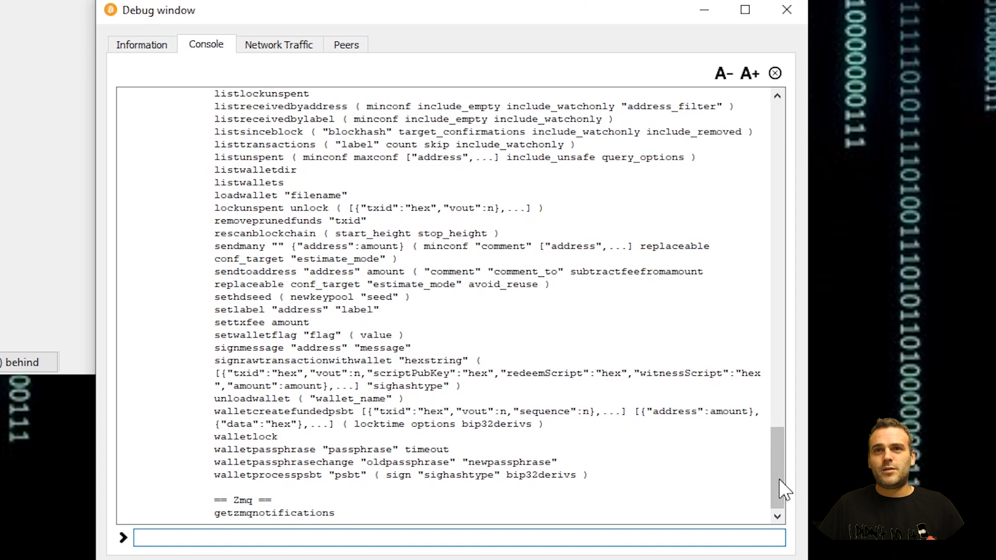
# Scroll the help output through blockchain, control, mining and network sections to importprivkey.
pyautogui.scroll(3)
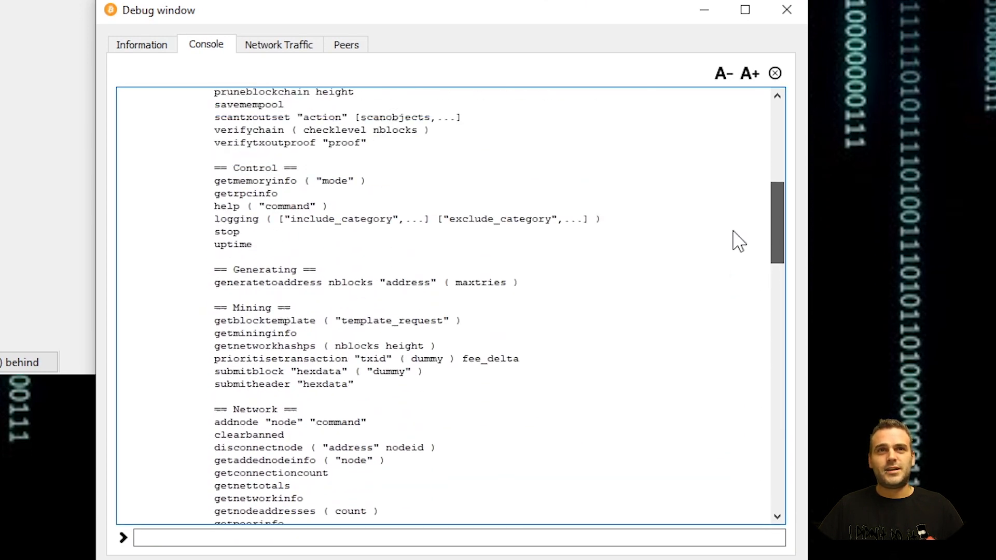
pyautogui.scroll(3)
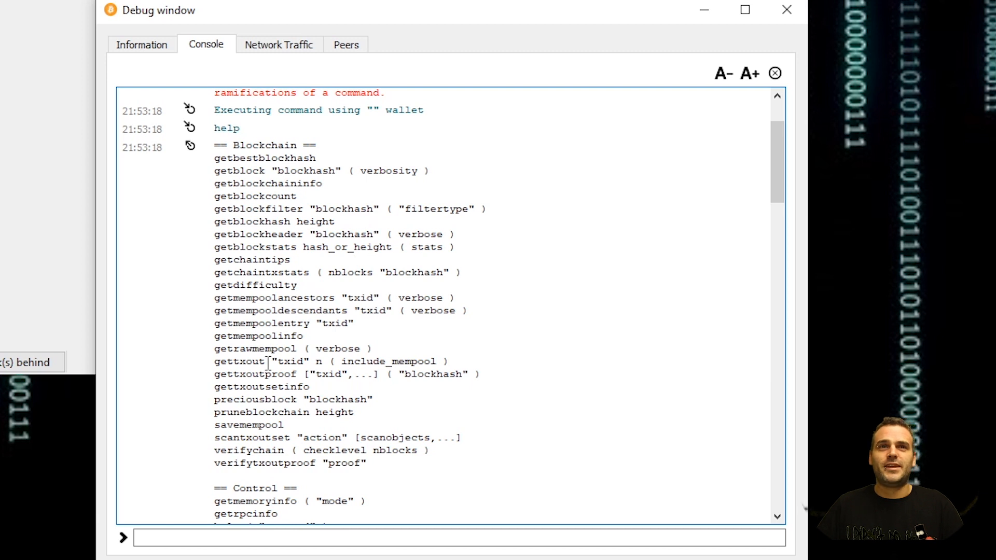
pyautogui.moveTo(697, 214)
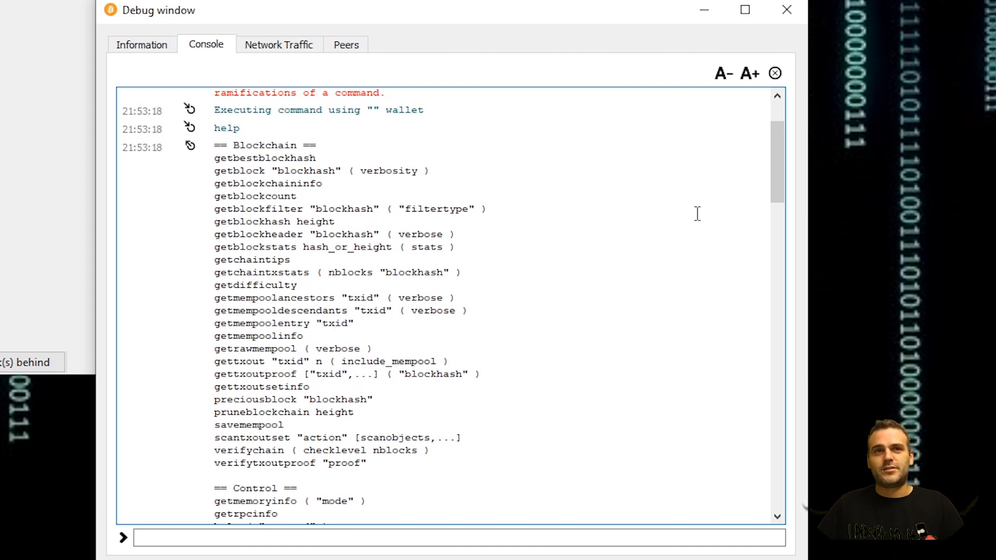
pyautogui.scroll(-3)
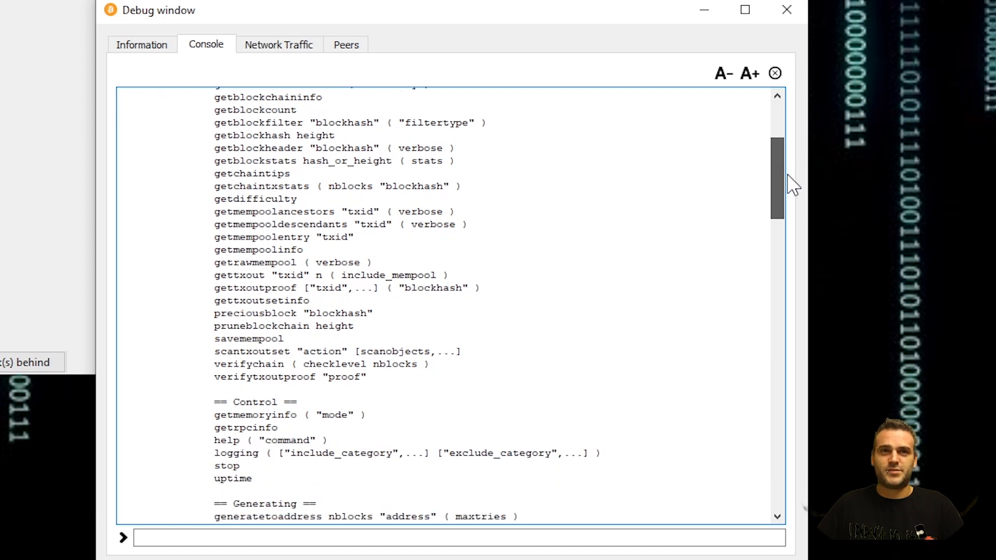
pyautogui.scroll(-3)
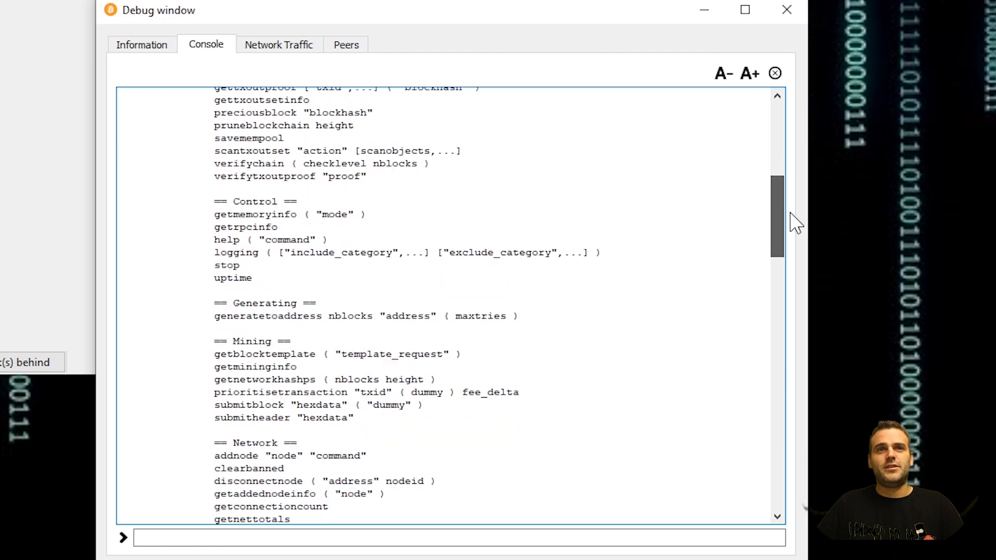
pyautogui.scroll(-3)
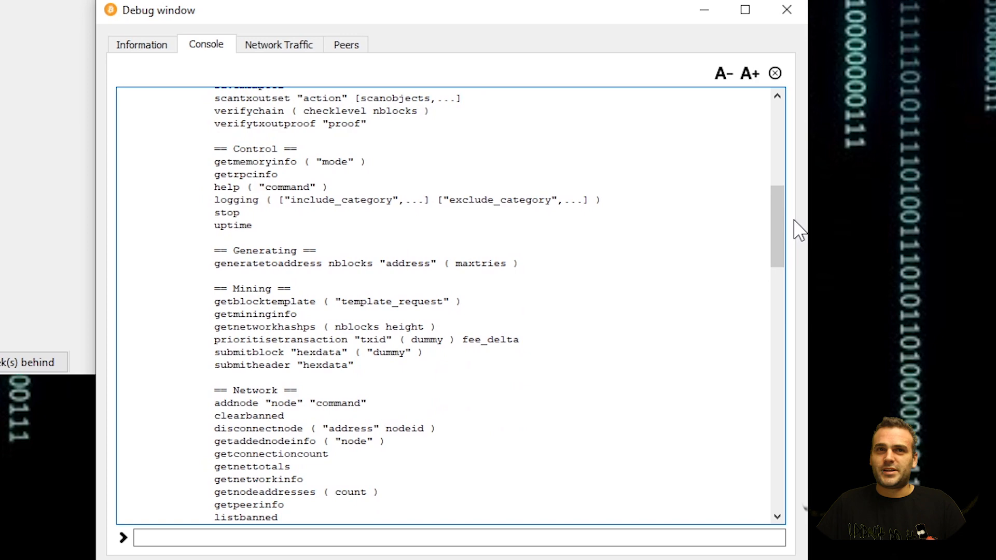
pyautogui.scroll(-3)
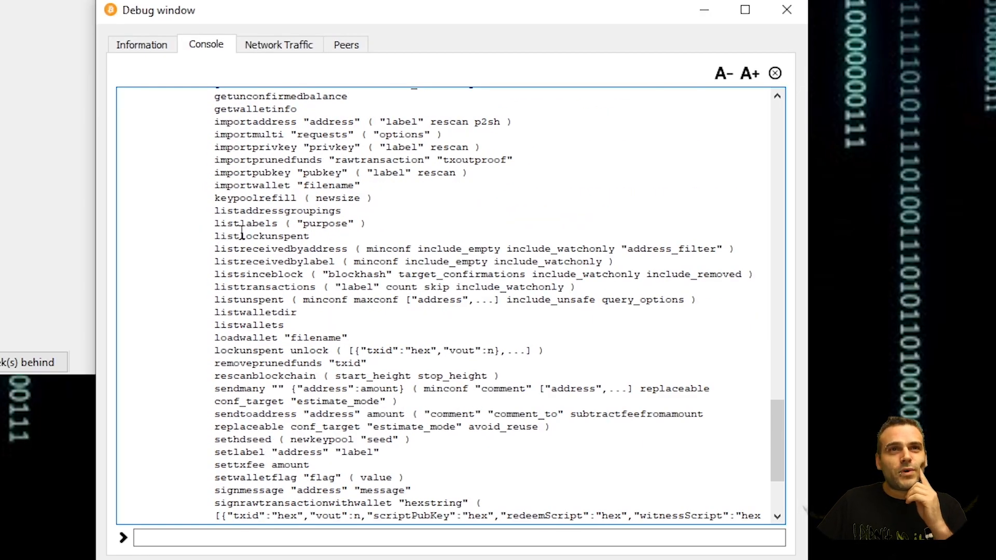
# Run importprivkey with the saved private key, which returns null.
pyautogui.doubleClick(255, 147)
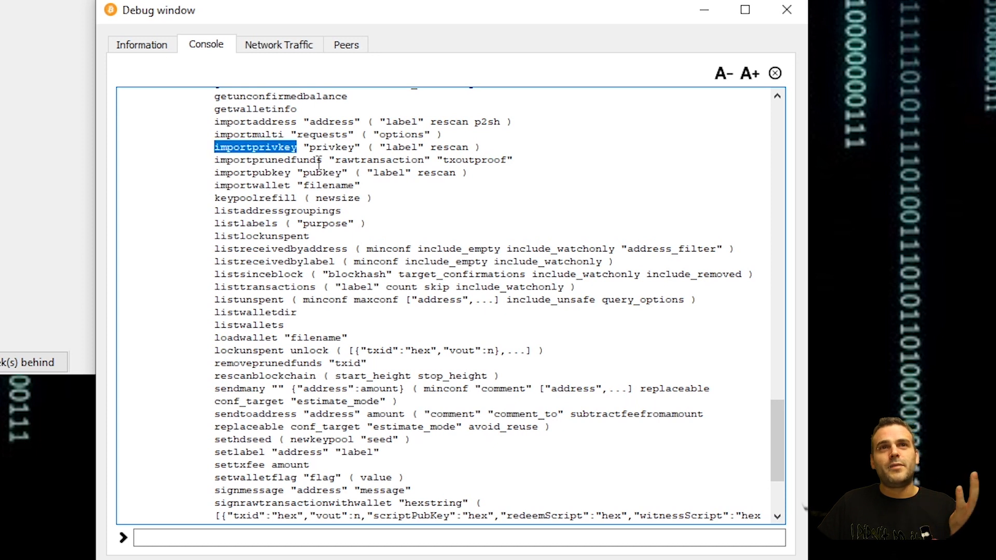
pyautogui.click(451, 538)
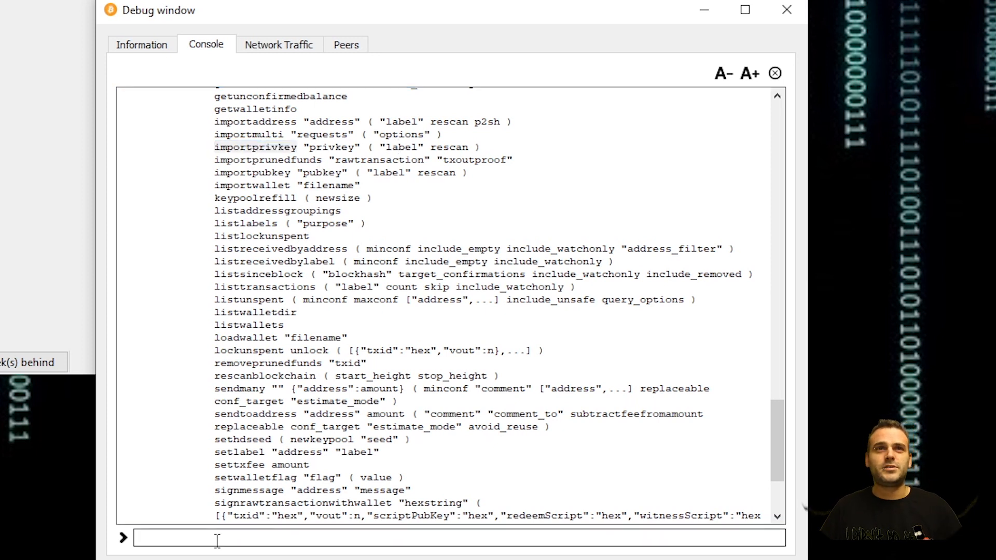
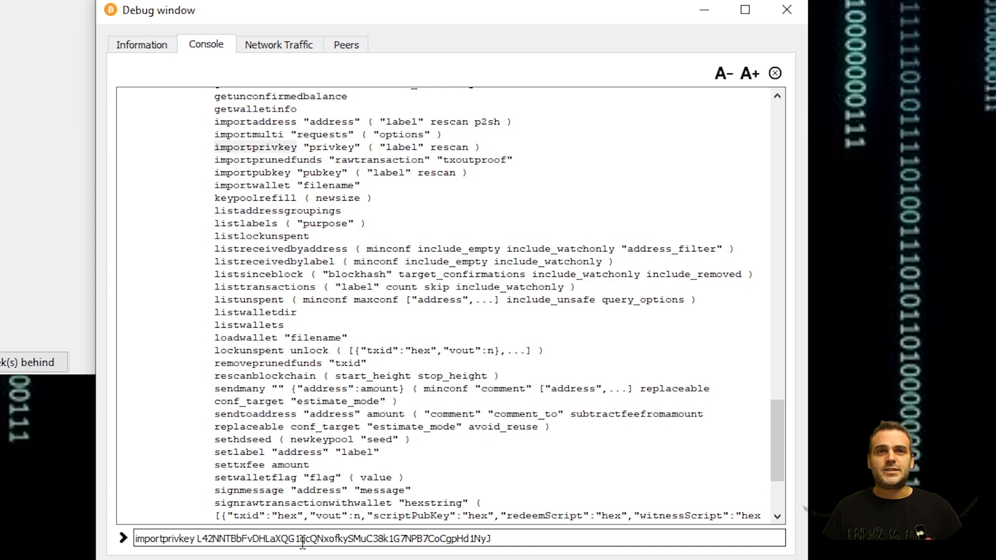
pyautogui.press('Return')
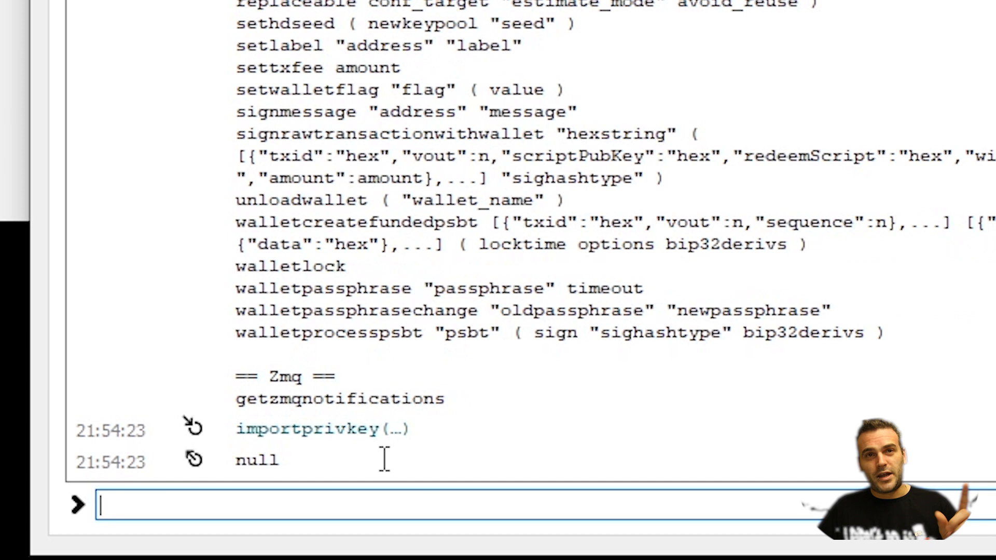
# Retry importprivkey with the key's last character changed to q, getting error -5.
pyautogui.doubleClick(256, 460)
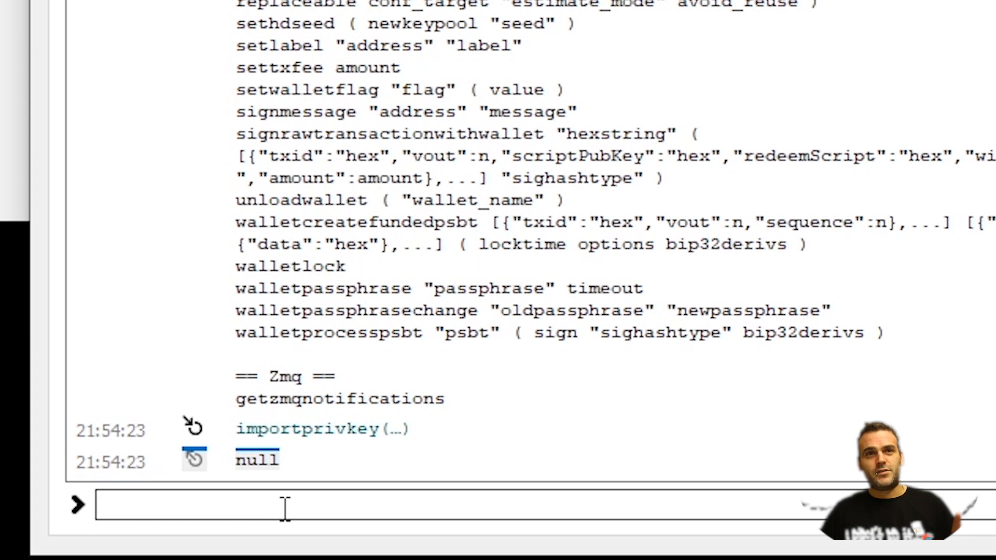
pyautogui.write('importprivkey(...)')
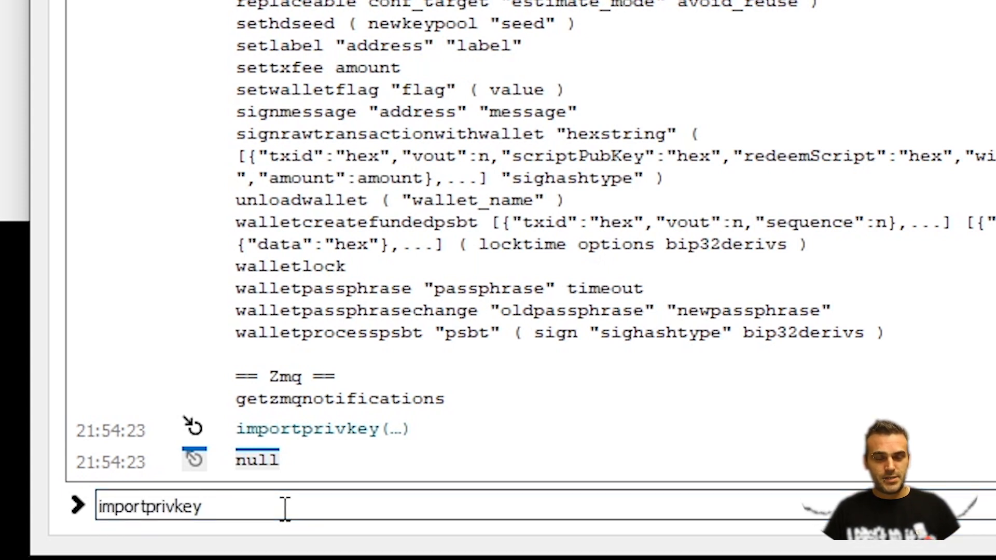
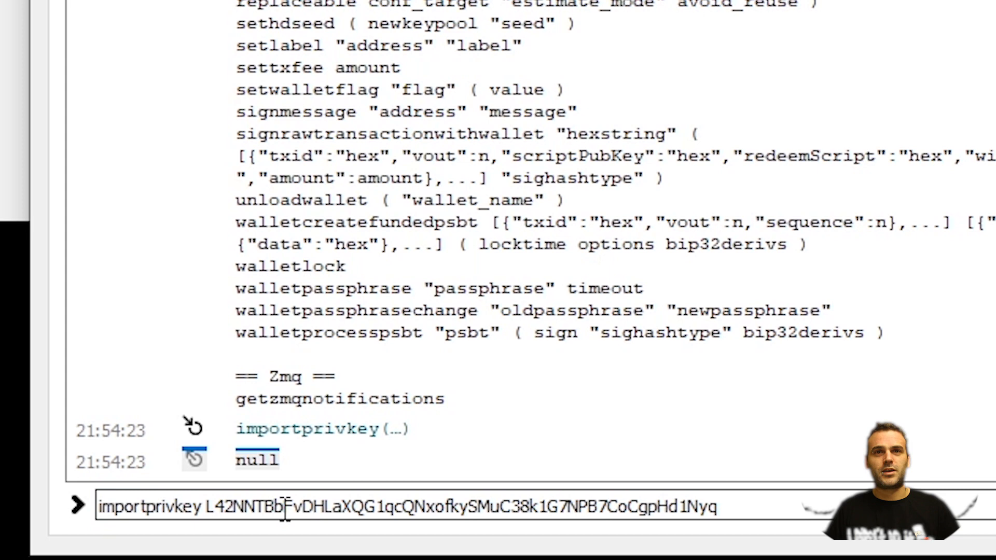
pyautogui.press('Return')
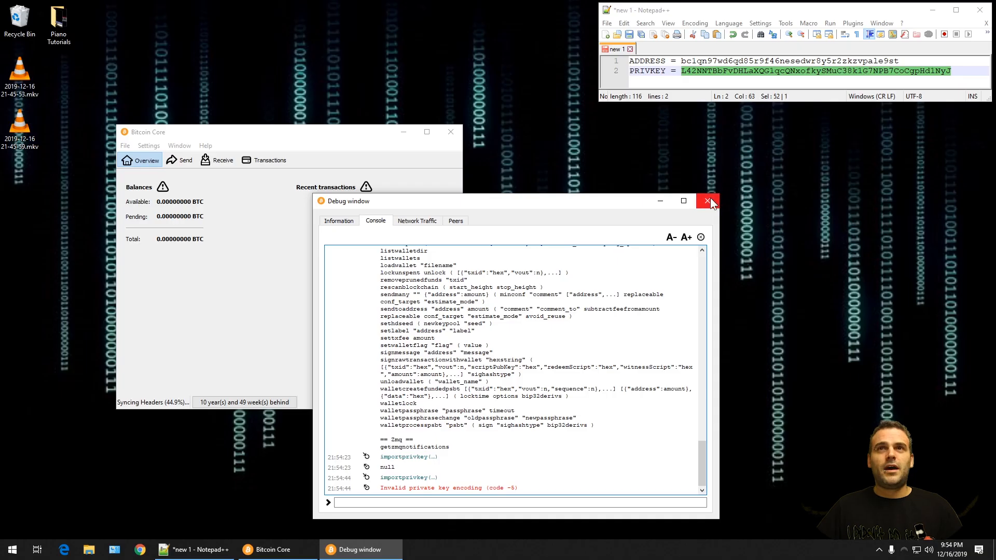
pyautogui.click(338, 221)
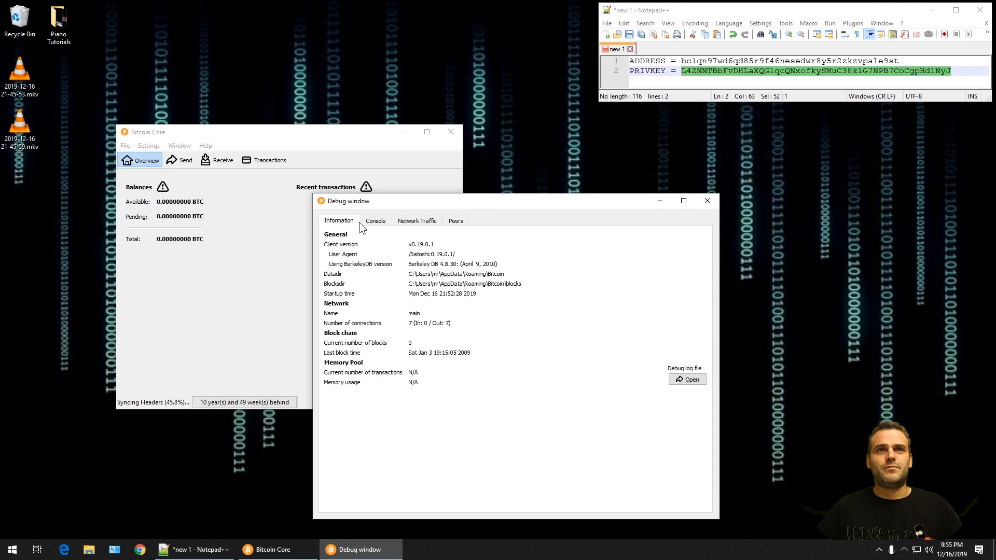
pyautogui.click(375, 221)
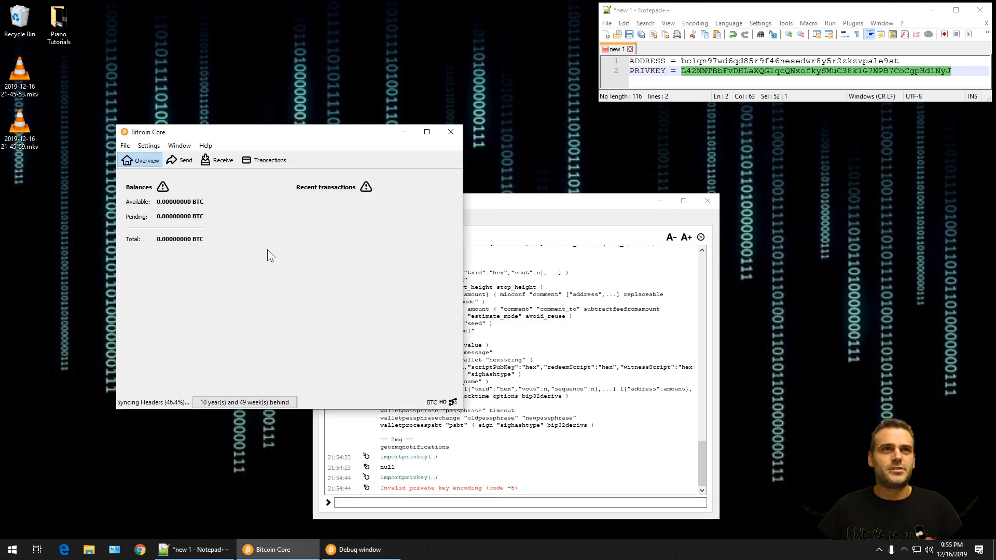
pyautogui.click(223, 160)
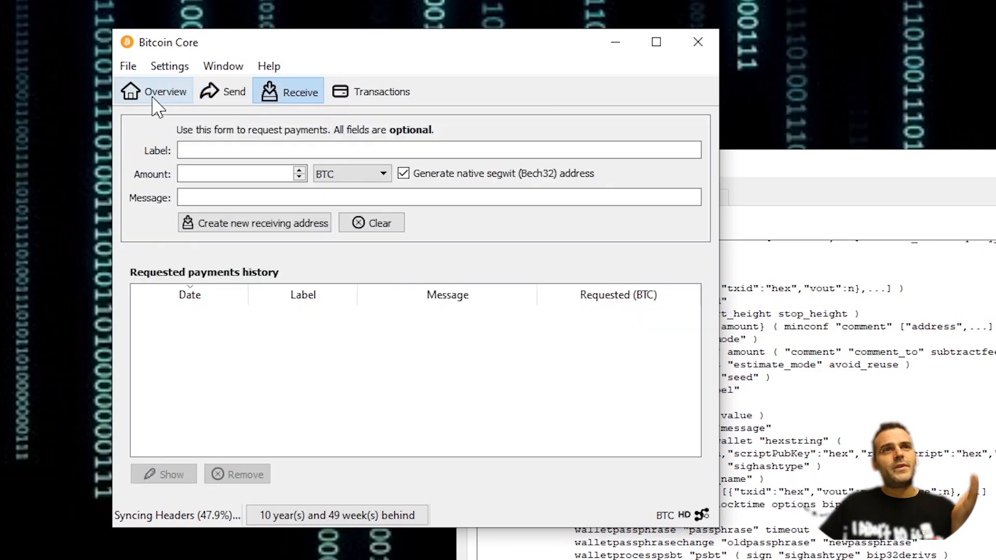
pyautogui.click(166, 91)
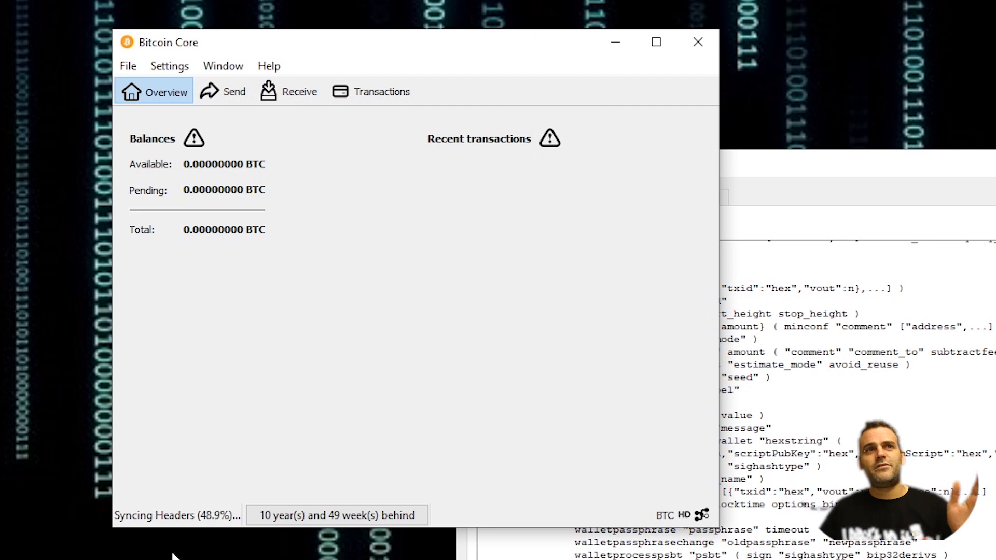
pyautogui.moveTo(272, 546)
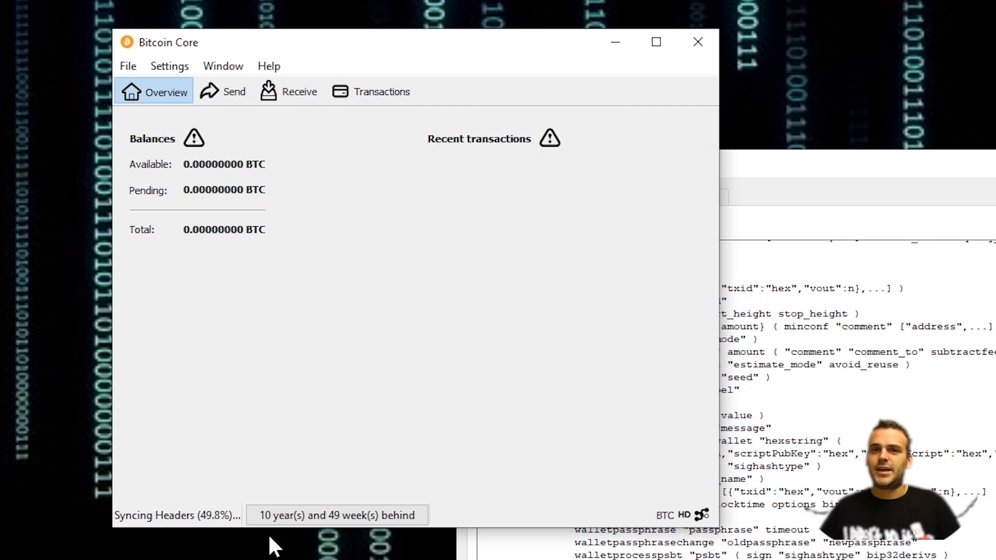
pyautogui.moveTo(578, 161)
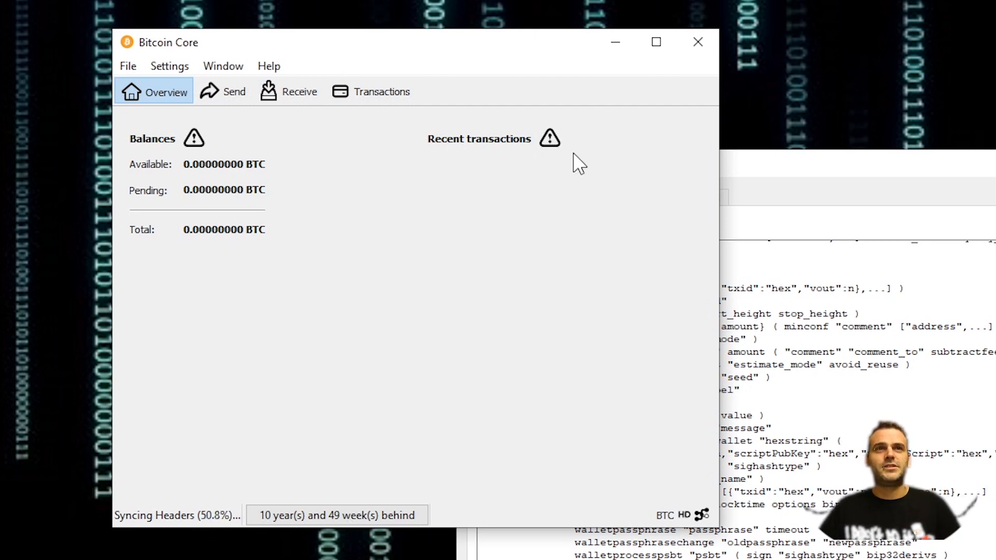
pyautogui.moveTo(437, 277)
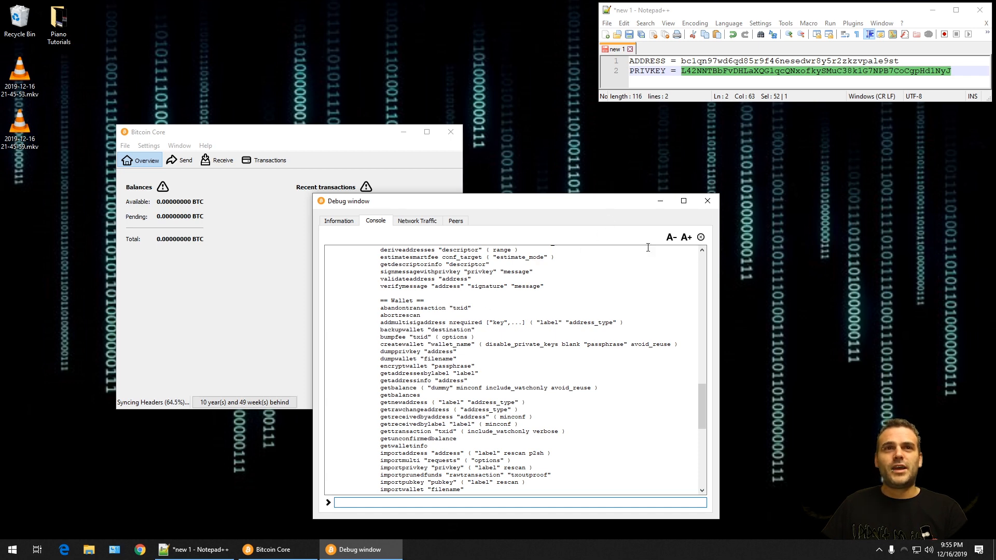
pyautogui.scroll(-3)
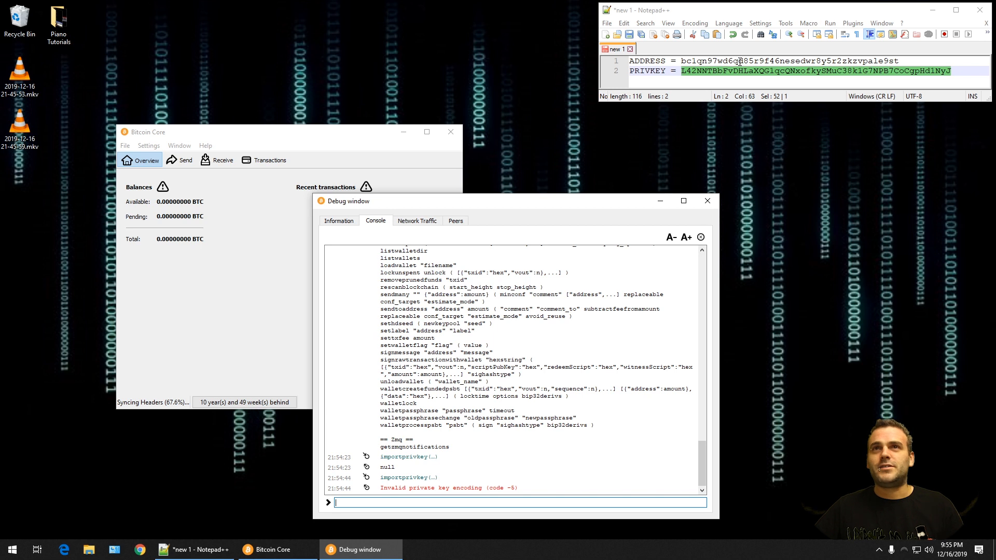
# Run dumpprivkey on the bc1q address from Notepad++, returning the matching key.
pyautogui.click(789, 60)
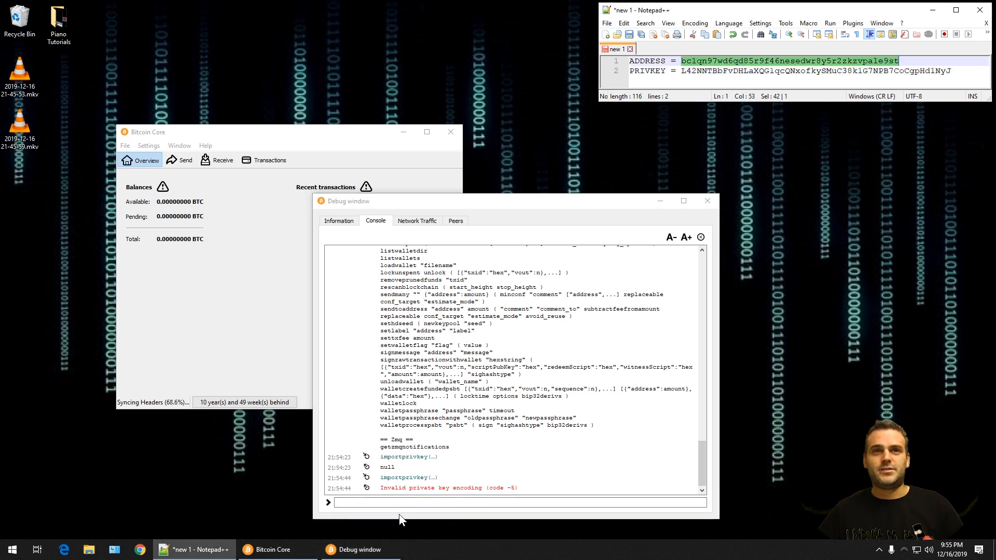
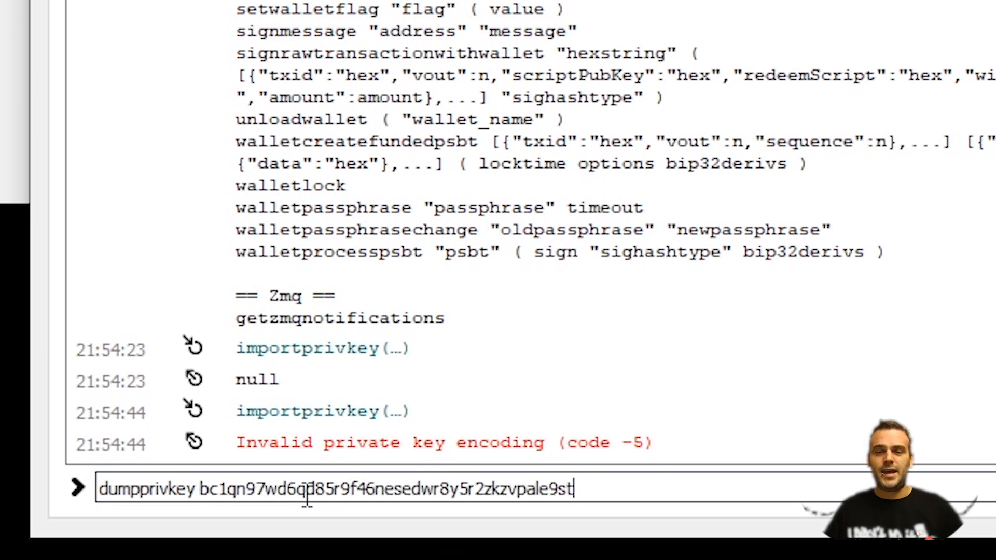
pyautogui.press('Return')
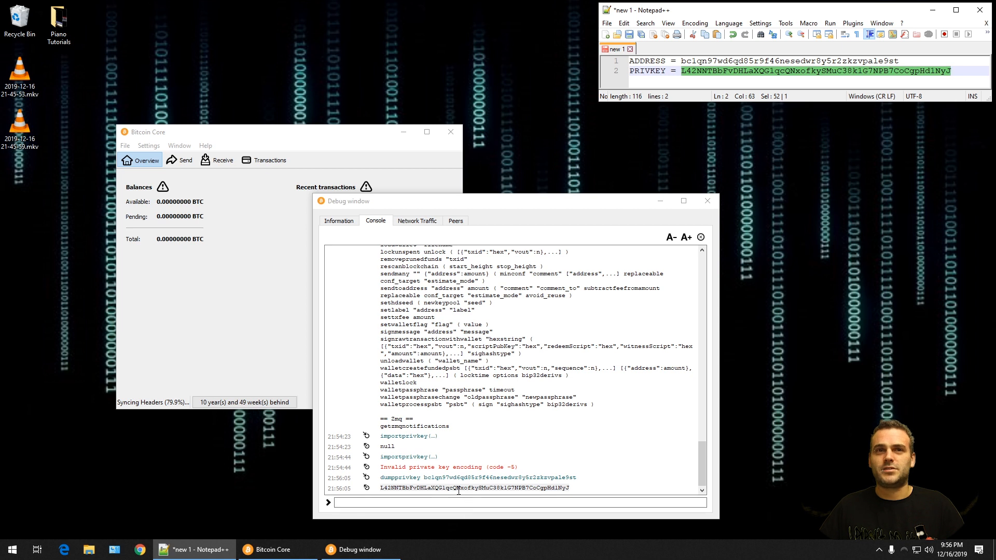
pyautogui.moveTo(512, 473)
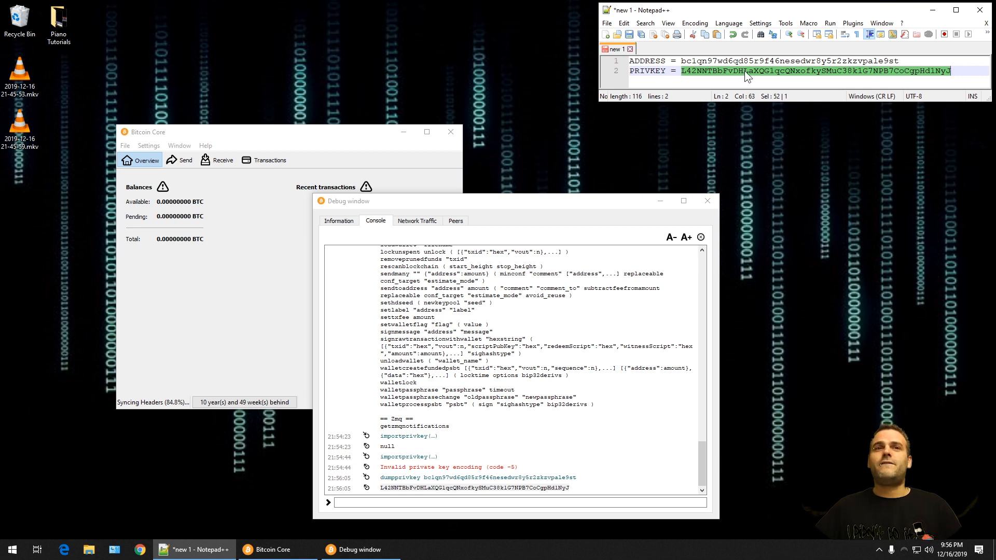
pyautogui.moveTo(544, 429)
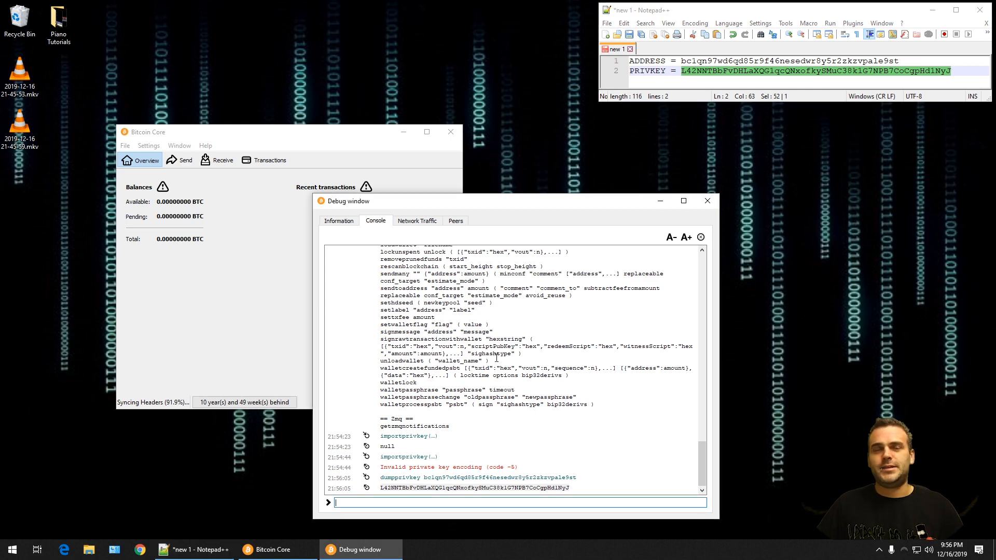
# Scroll the console output, then use the taskbar and enter a --help command.
pyautogui.scroll(3)
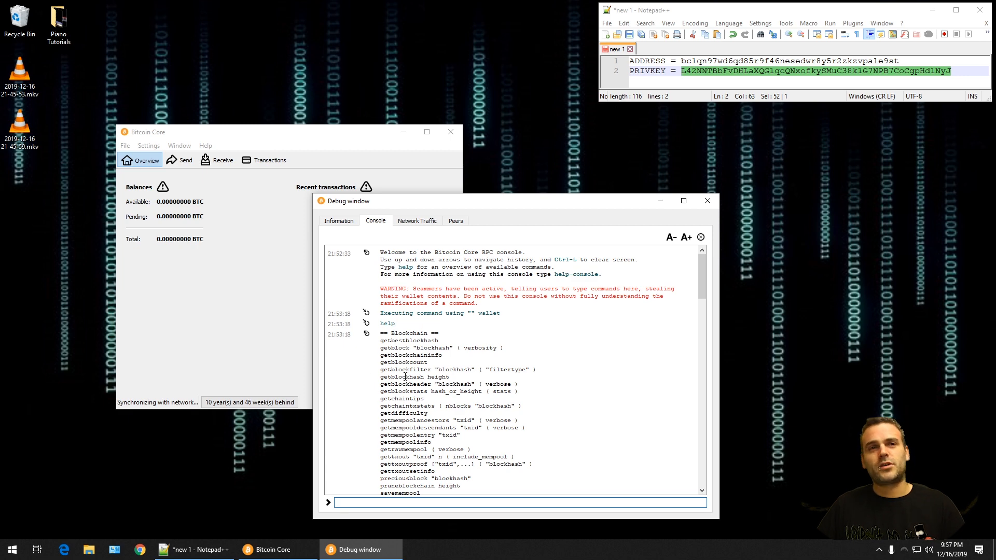
pyautogui.click(11, 549)
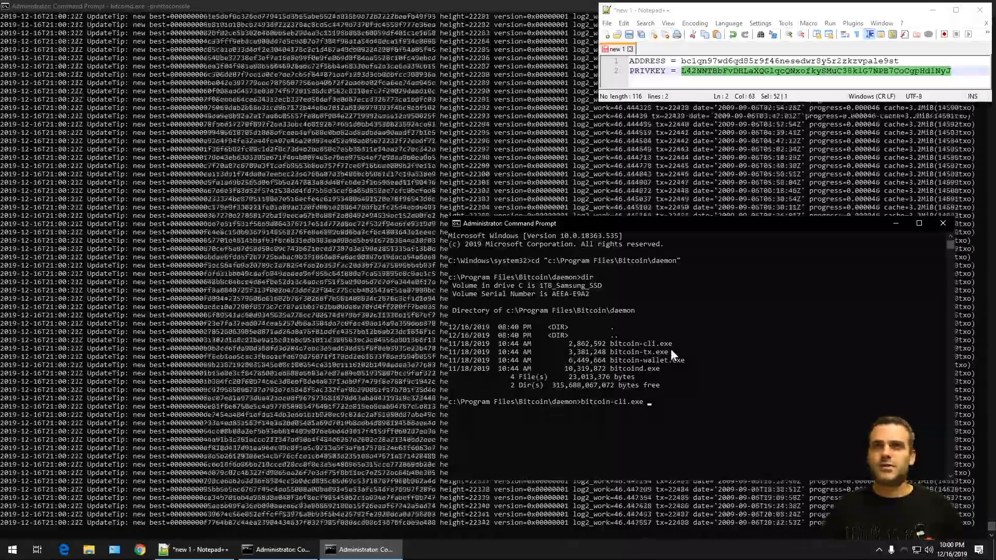
pyautogui.write('--help')
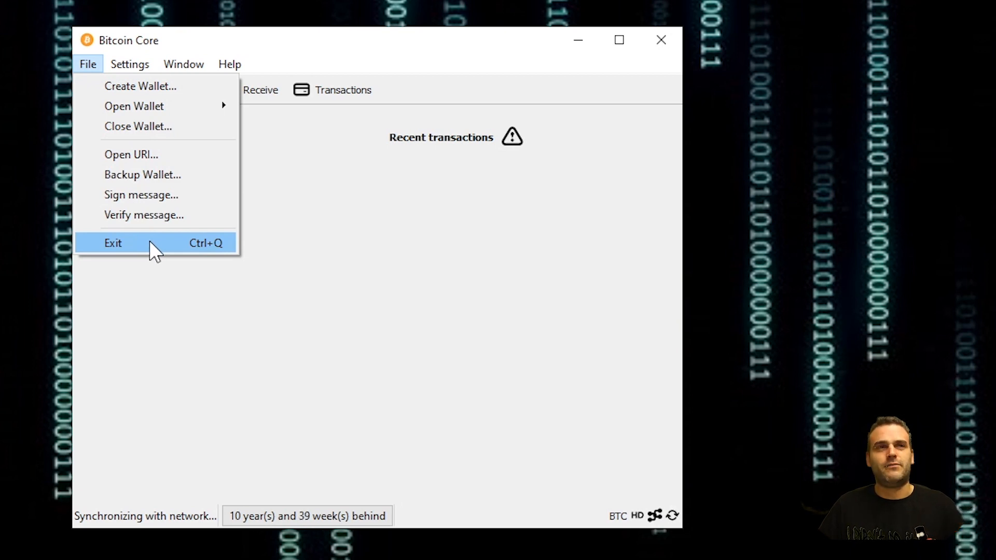
# Shut down Bitcoin Core and launch Command Prompt as administrator.
pyautogui.click(113, 243)
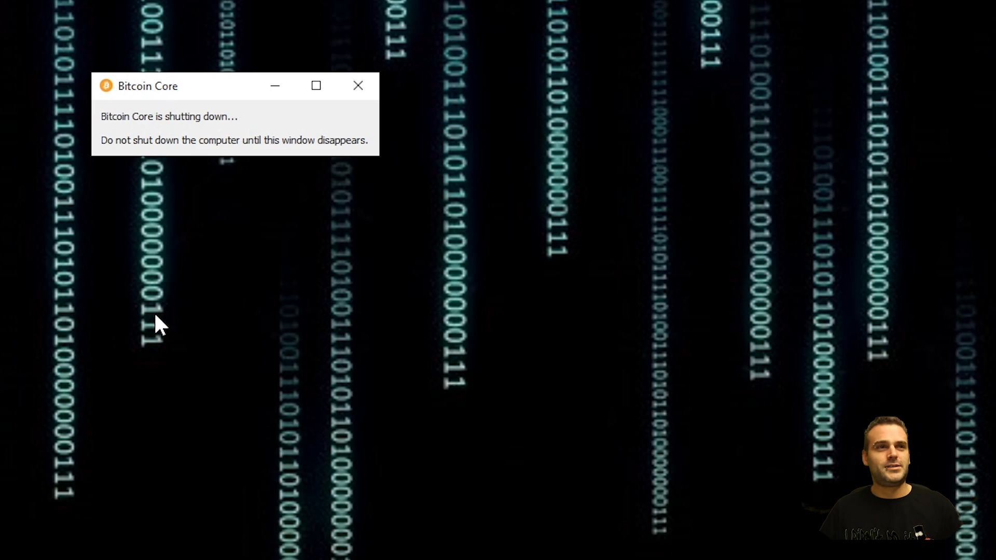
pyautogui.click(11, 549)
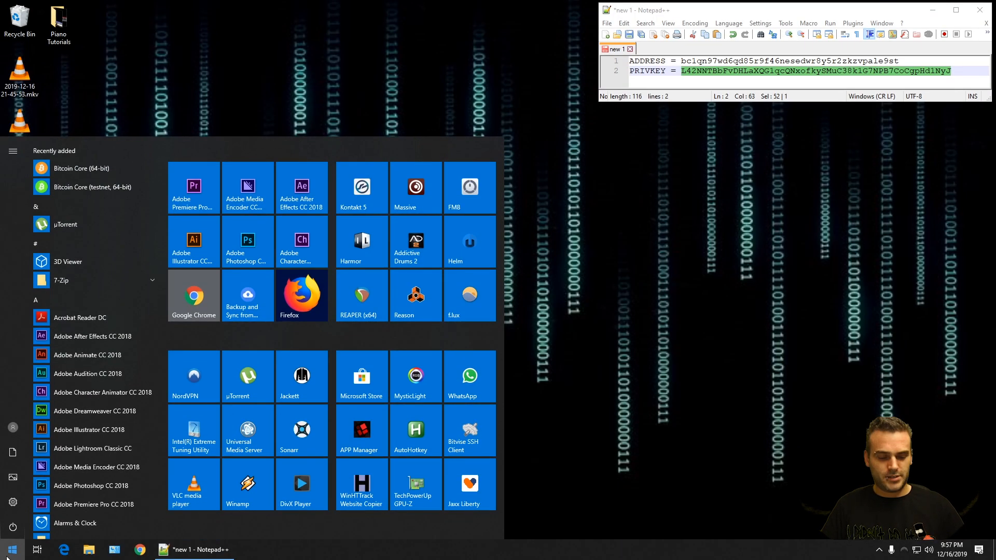
pyautogui.rightClick(149, 207)
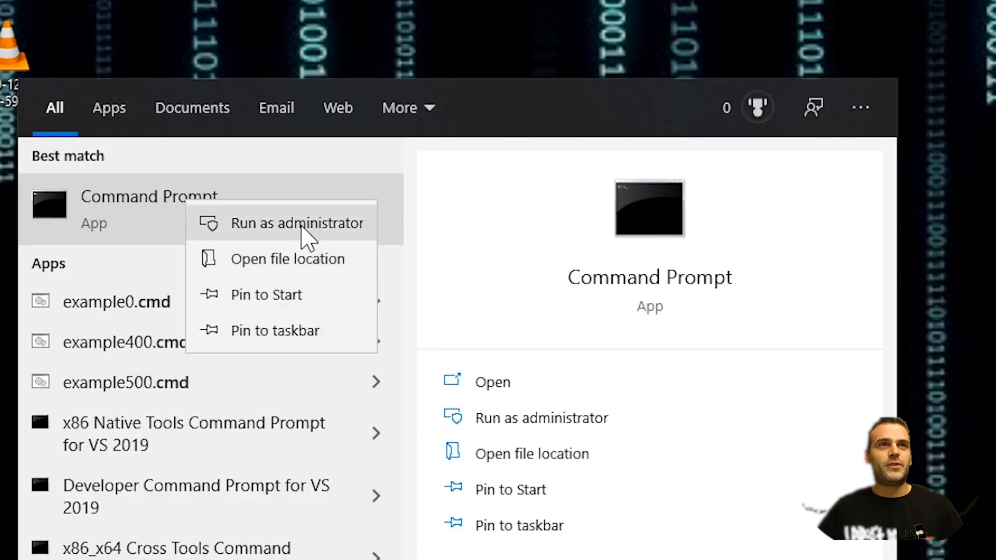
pyautogui.click(297, 224)
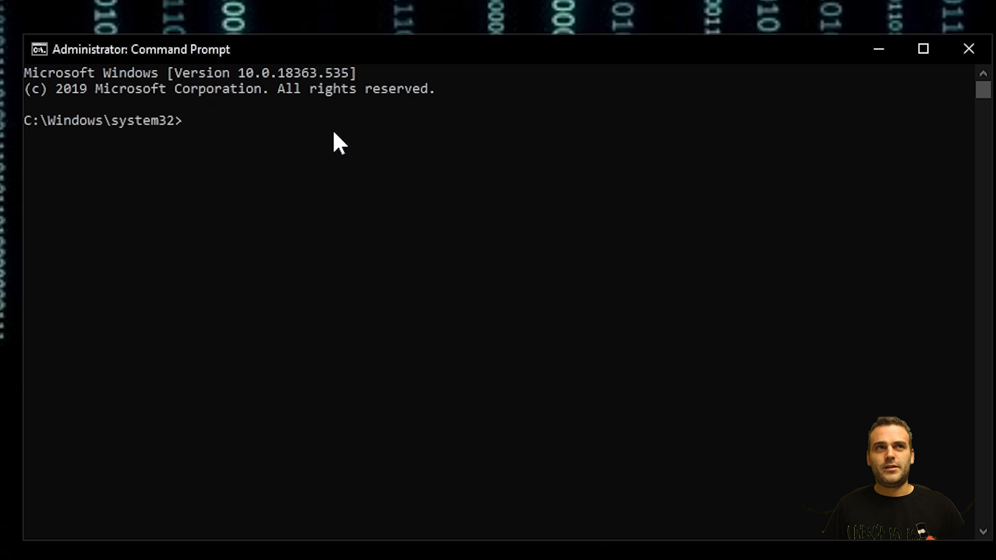
pyautogui.moveTo(190, 368)
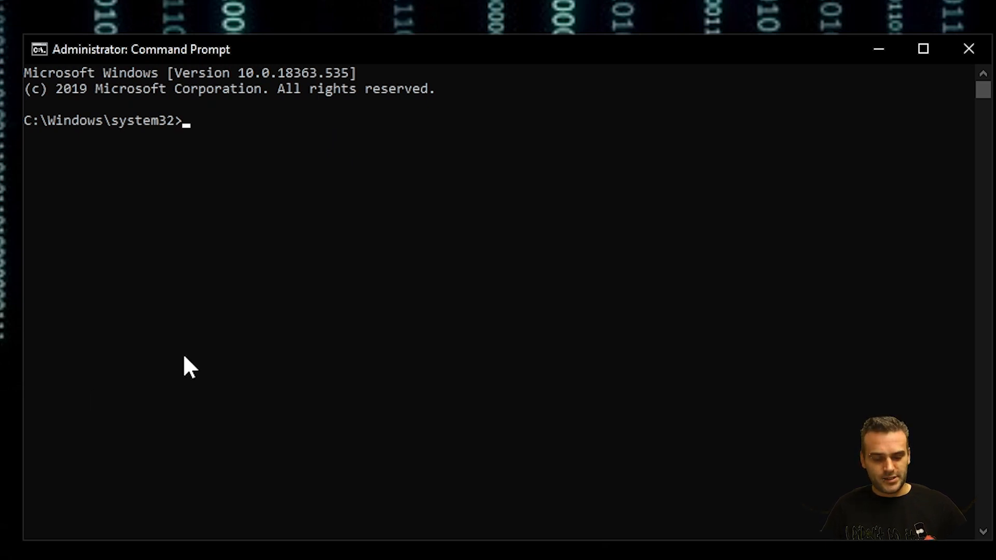
# Change directory into "C:\Program Files\Bitcoin\daemon".
pyautogui.write('cd c')
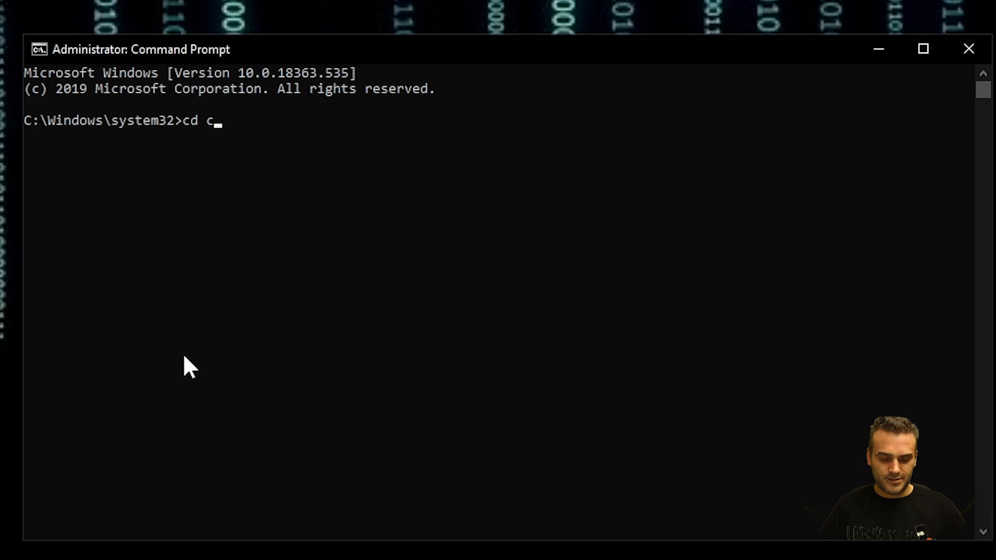
pyautogui.write(':\\pr')
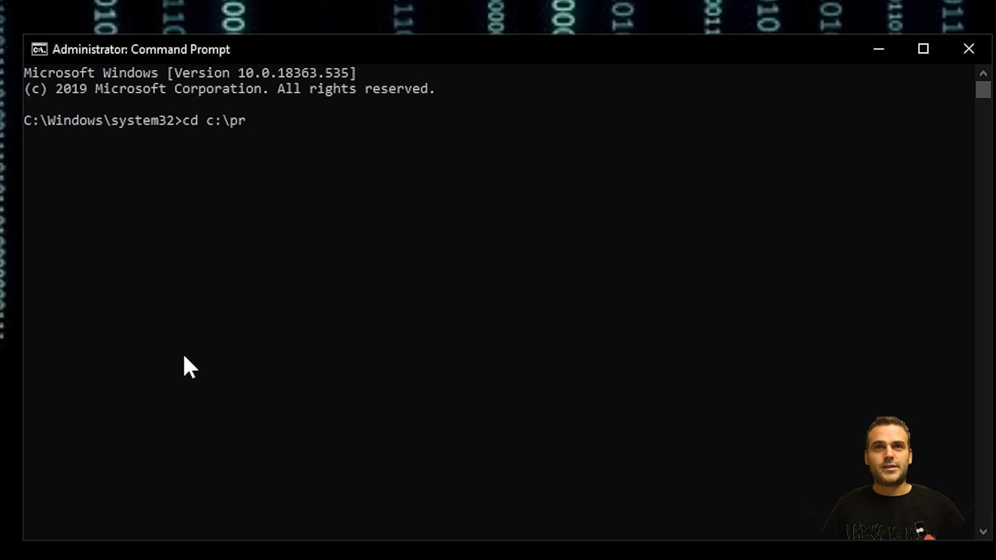
pyautogui.write('"ogram Files"')
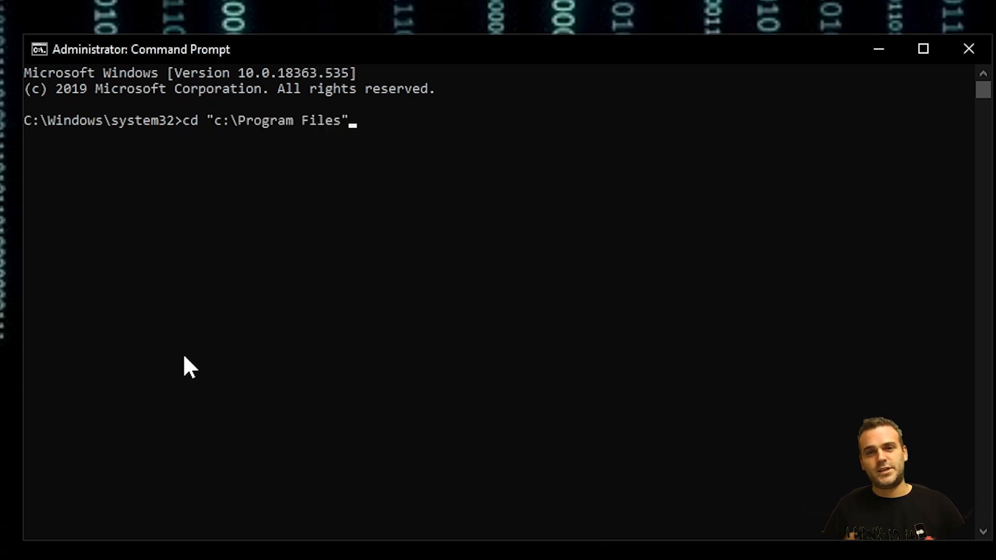
pyautogui.write('\\Bitcoin')
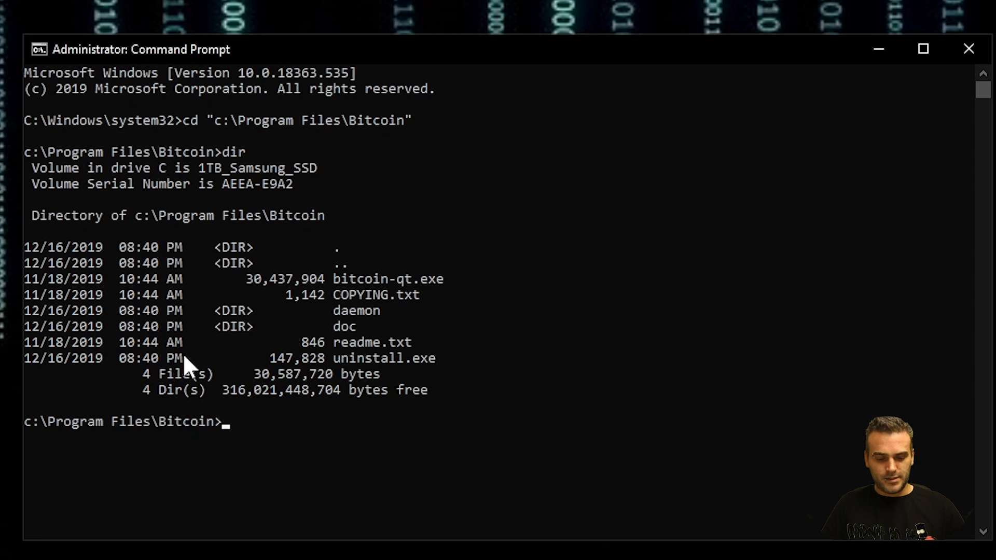
pyautogui.write('cd daemon')
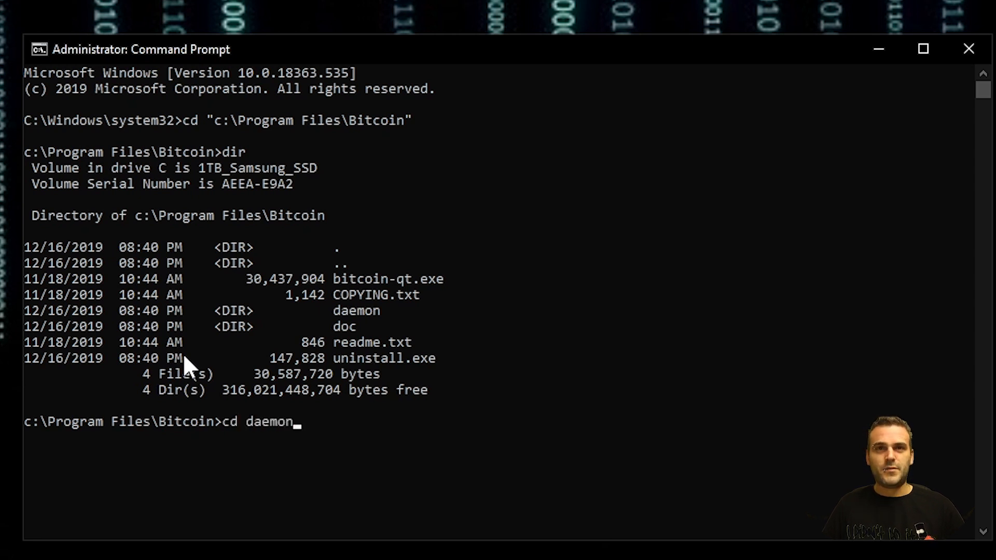
pyautogui.press('Return')
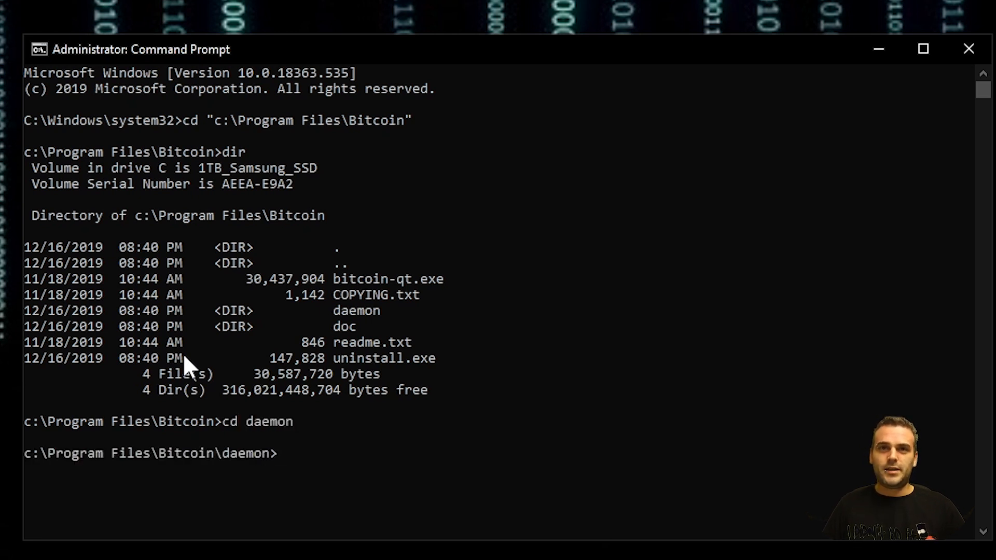
# List the daemon folder and type bitcoind.exe -printtoconsole.
pyautogui.write('dir')
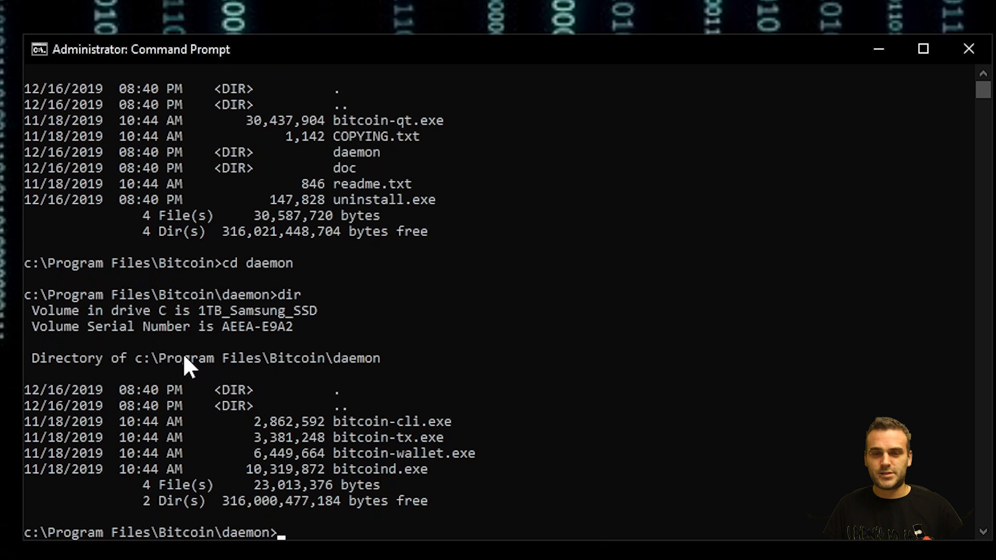
pyautogui.write('bitcoind.ex')
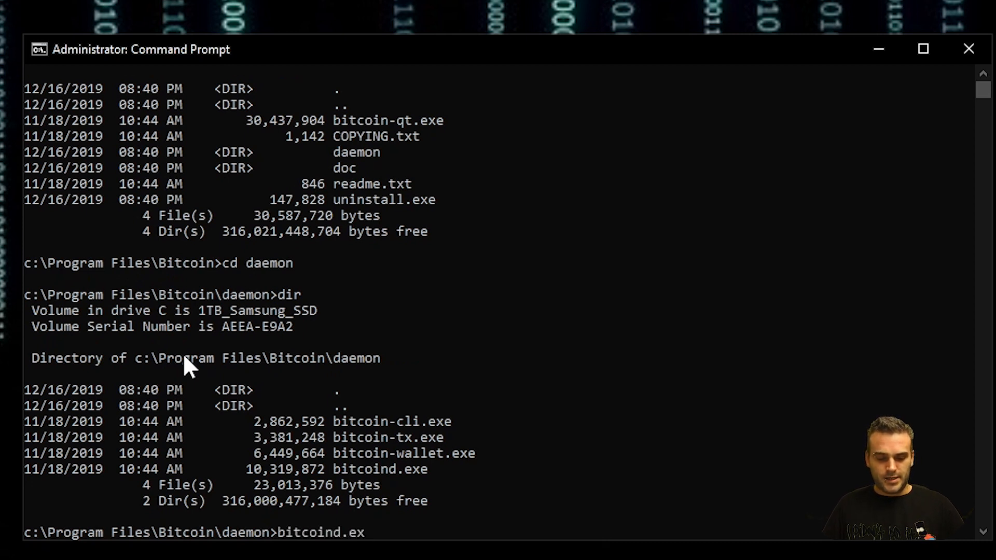
pyautogui.write('e -')
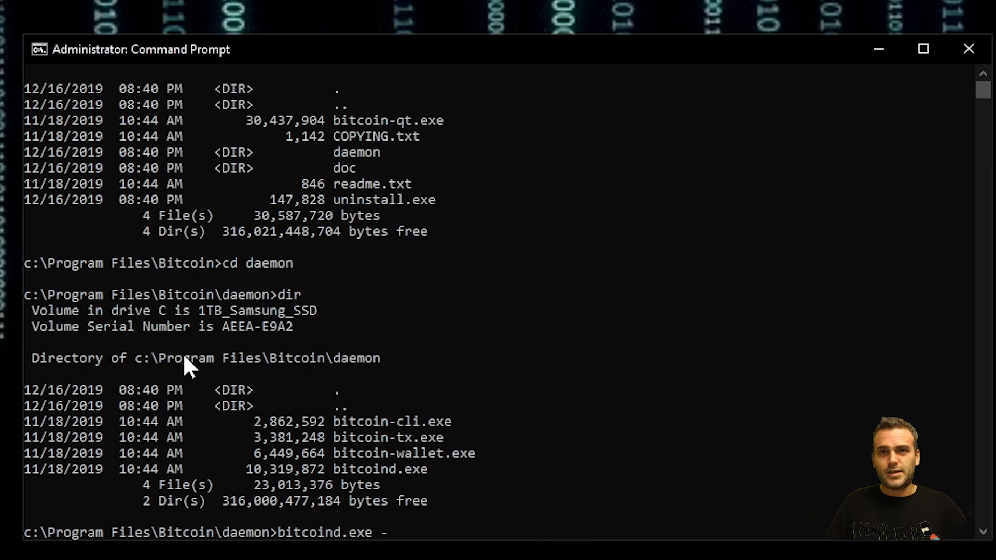
pyautogui.write('printtoconsole')
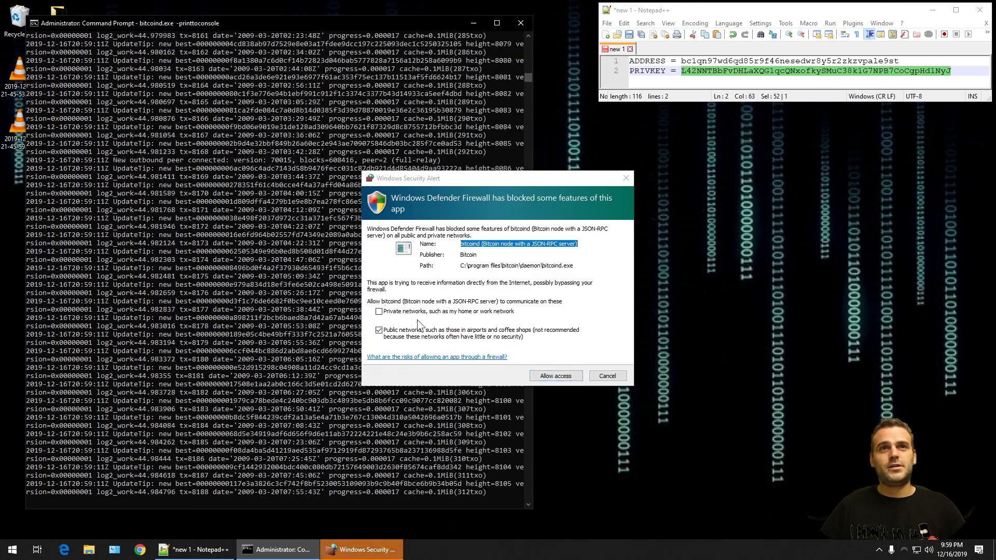
# Allow bitcoind through Windows Firewall, follow the sync log, and bring back the Notepad++ notes.
pyautogui.click(554, 375)
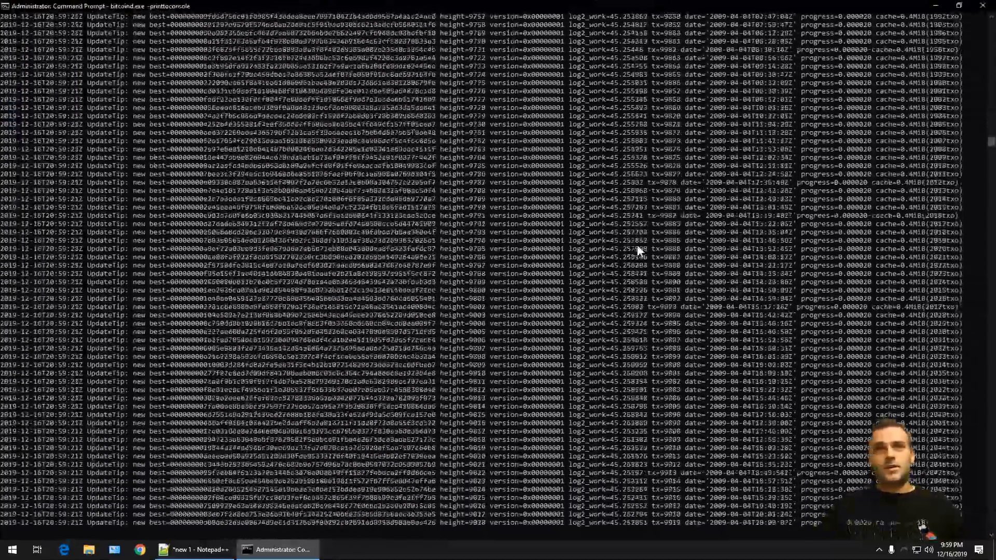
pyautogui.scroll(-3)
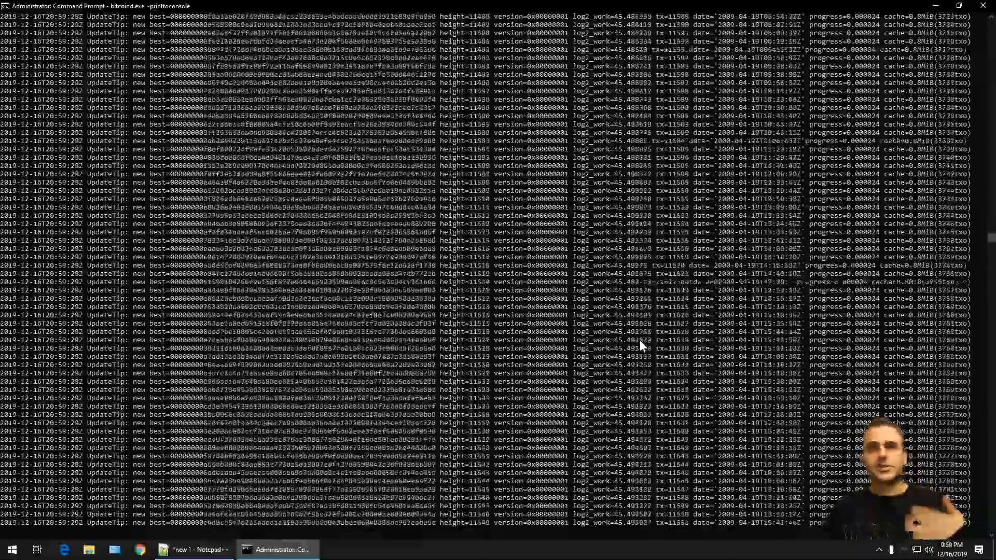
pyautogui.click(194, 550)
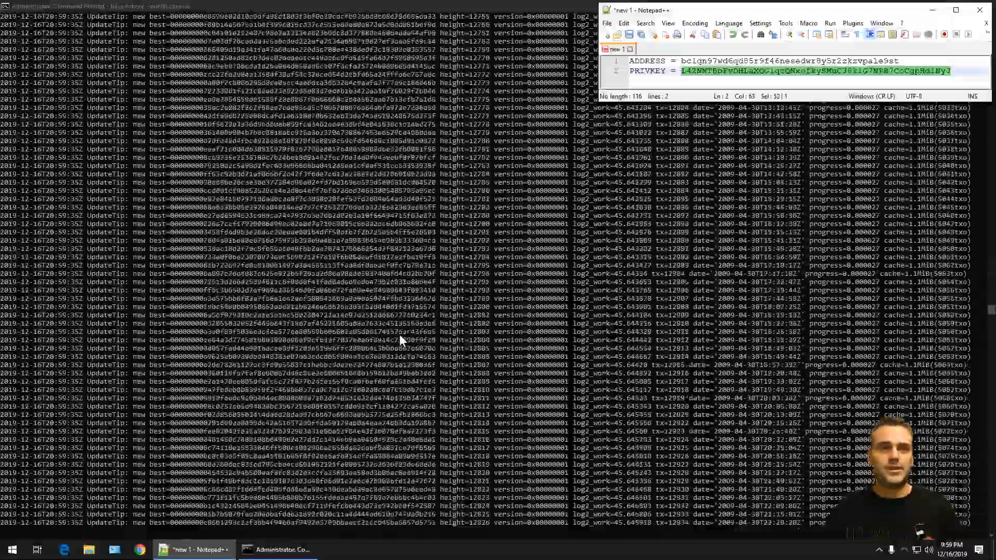
# Launch a new Command Prompt as administrator from the Start search for cmd.
pyautogui.click(11, 549)
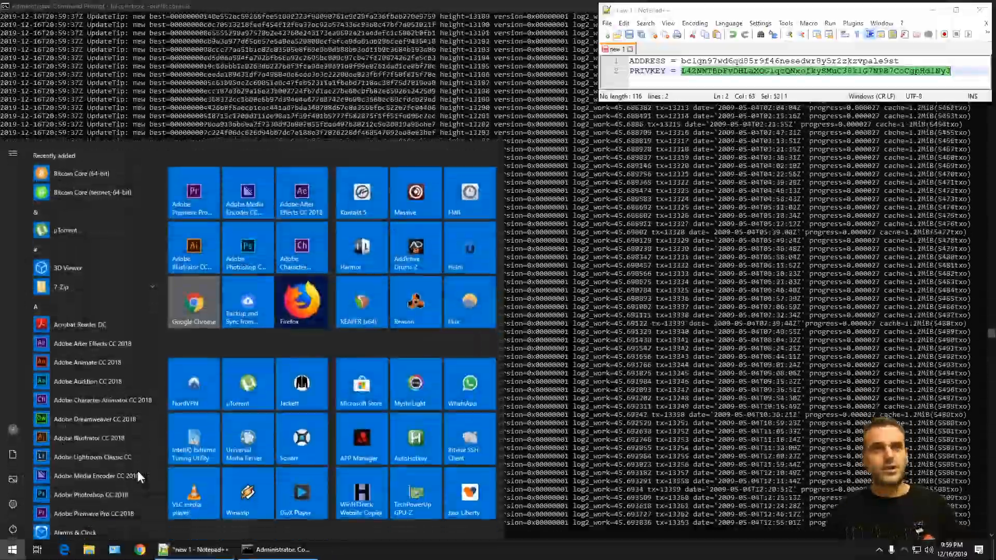
pyautogui.write('cm')
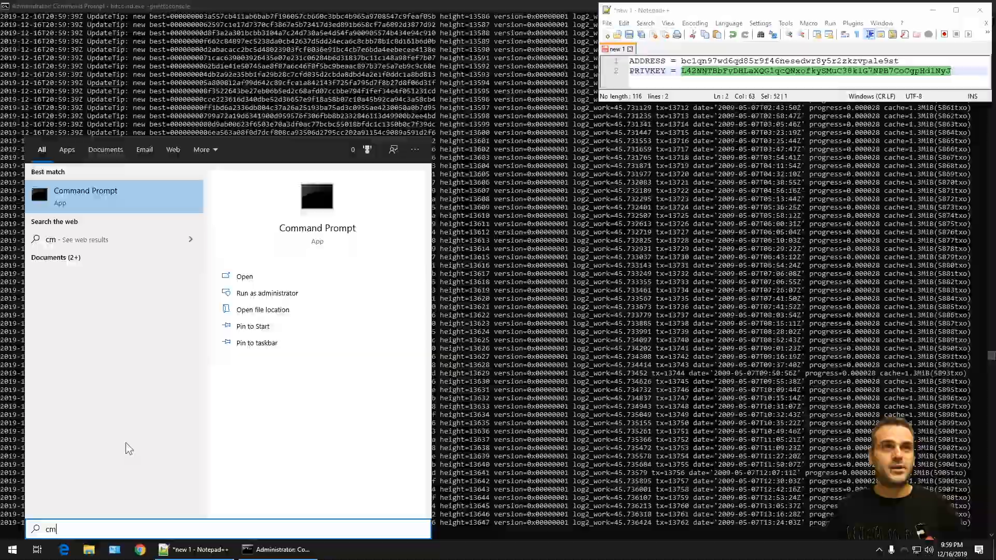
pyautogui.click(244, 277)
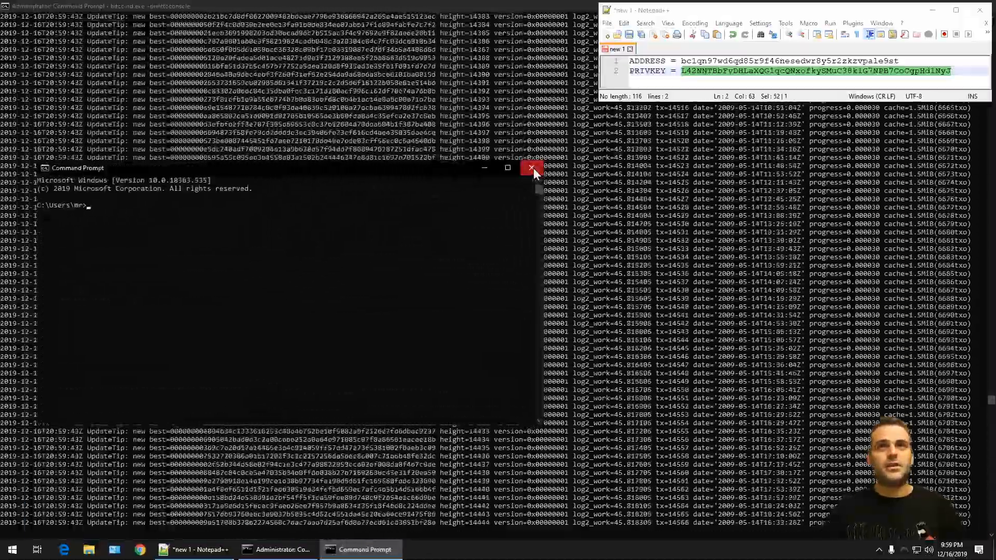
pyautogui.click(11, 549)
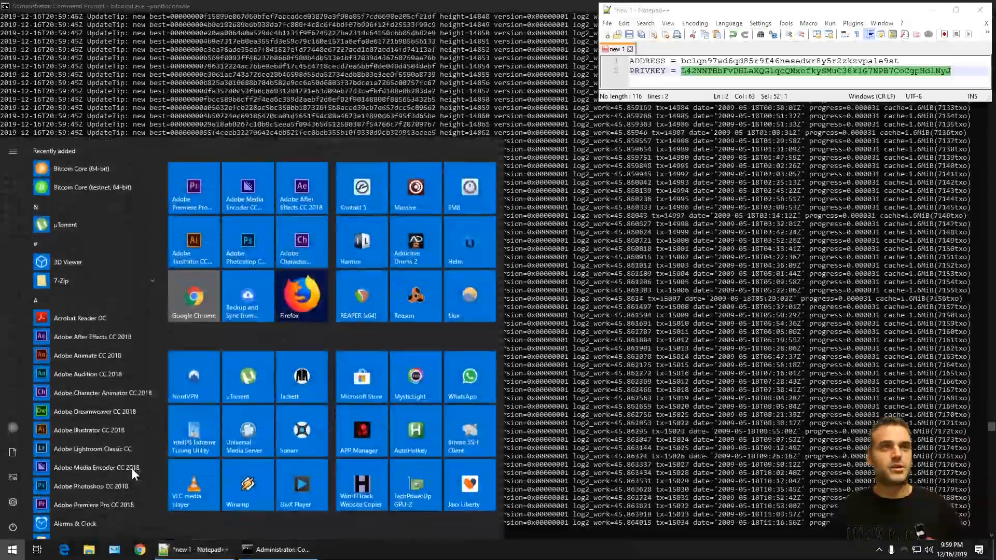
pyautogui.write('cmd')
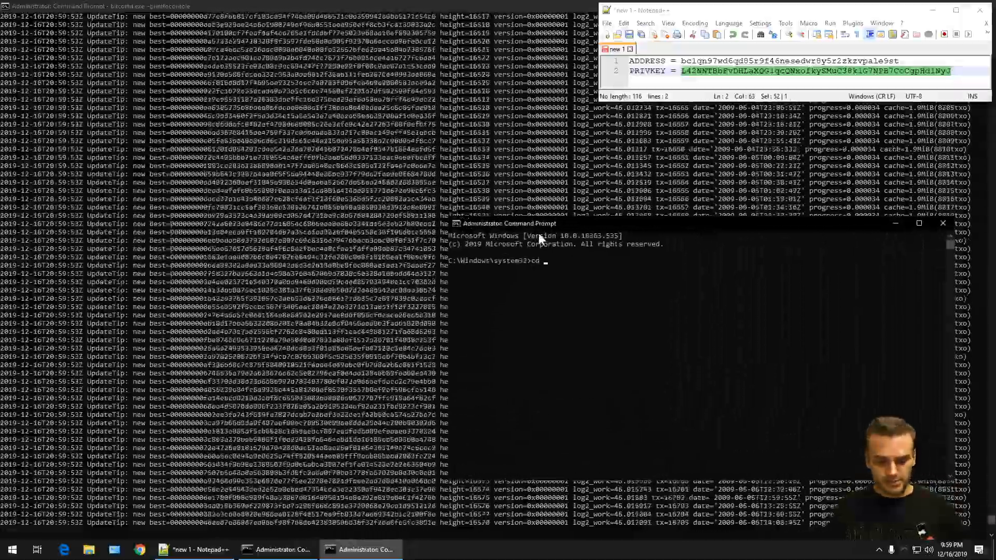
# Change into c:\Program Files\Bitcoin\daemon, list its contents, and begin entering bitcoin-cli.exe.
pyautogui.write('c:\\Program Files"')
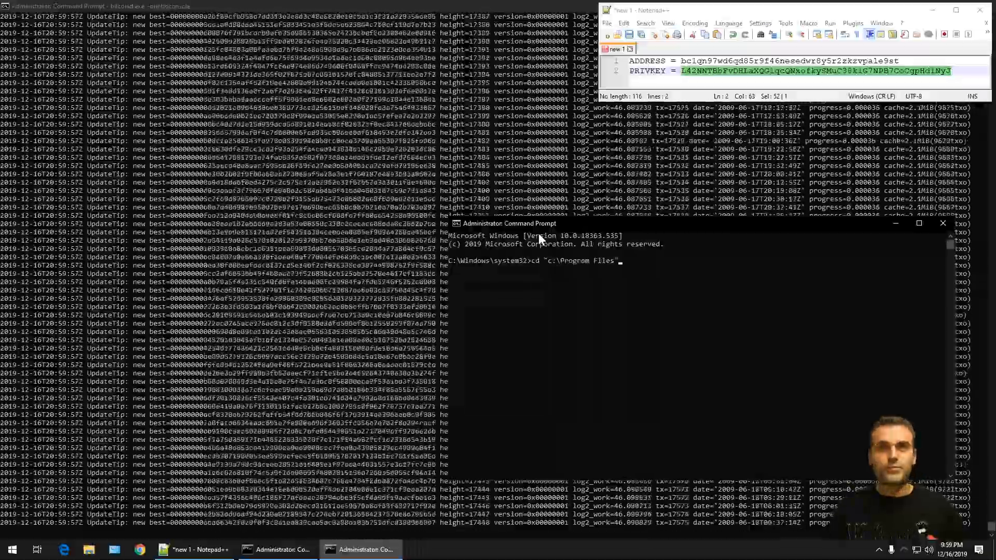
pyautogui.write('\\Bitcoin')
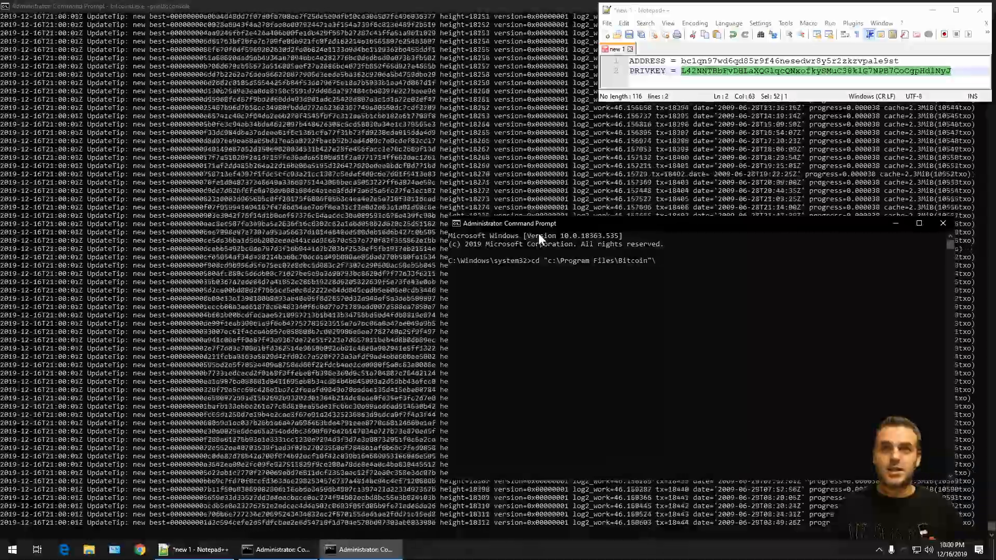
pyautogui.write('daemon')
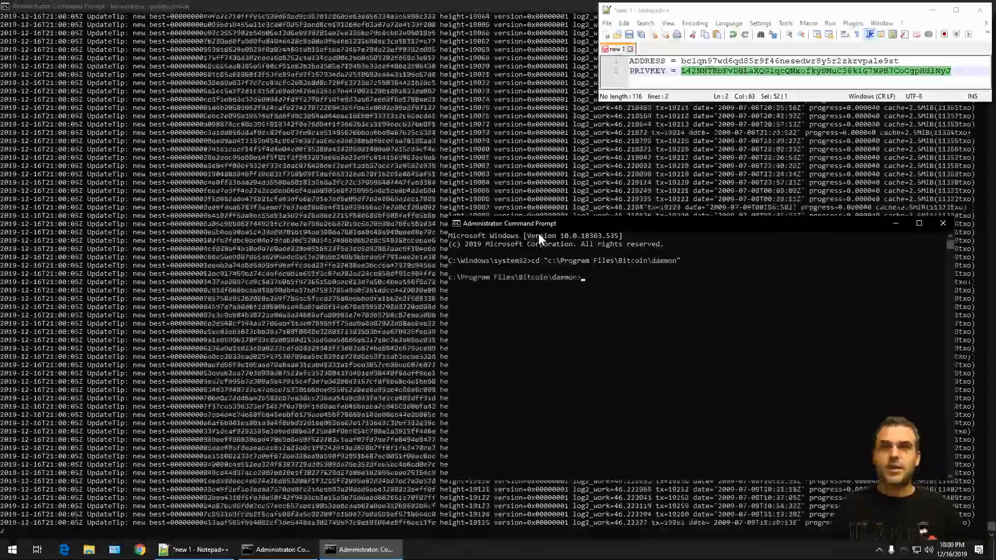
pyautogui.write('dir')
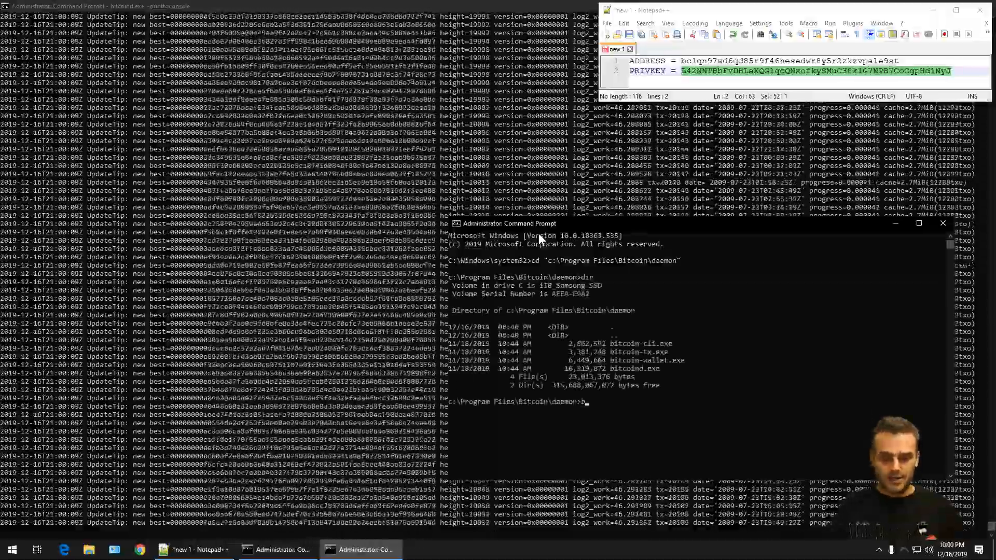
pyautogui.write('bitcoin-cli.exe')
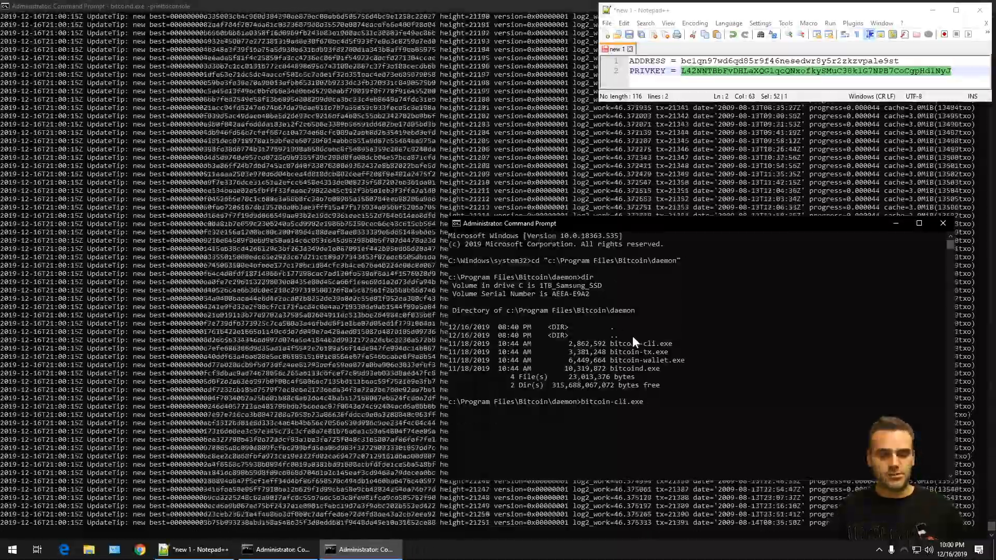
pyautogui.write('bitcoin-wallet.exe')
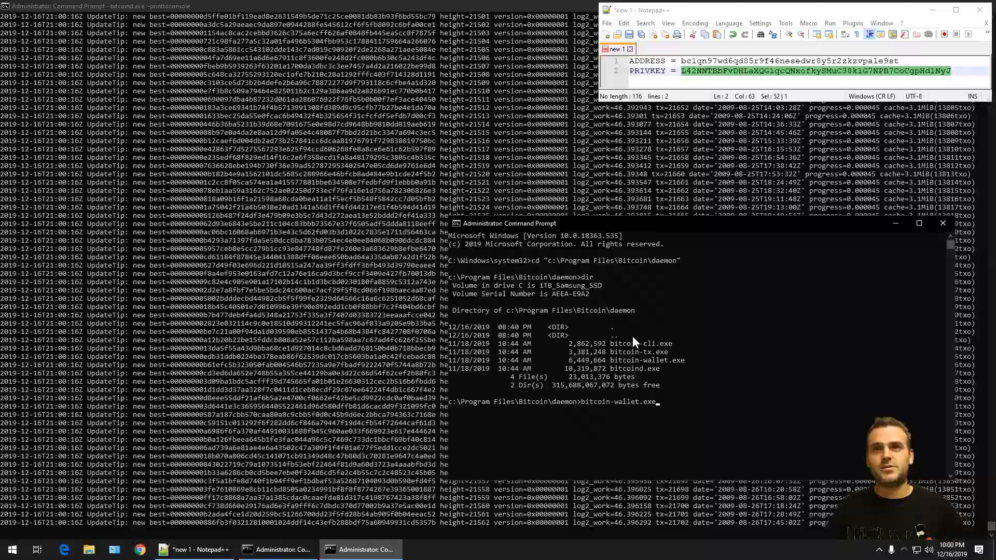
pyautogui.write('bitcoin-cli.exe')
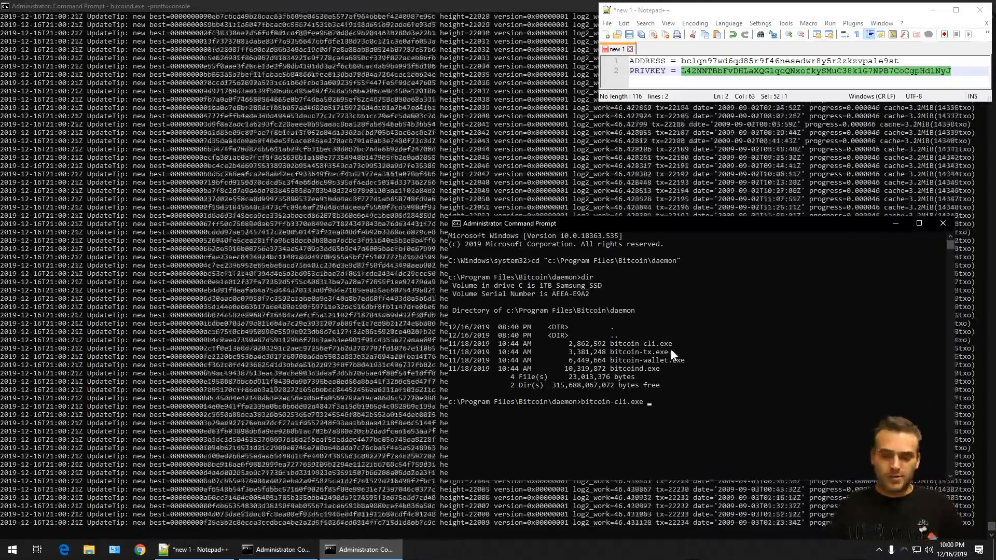
pyautogui.write('--')
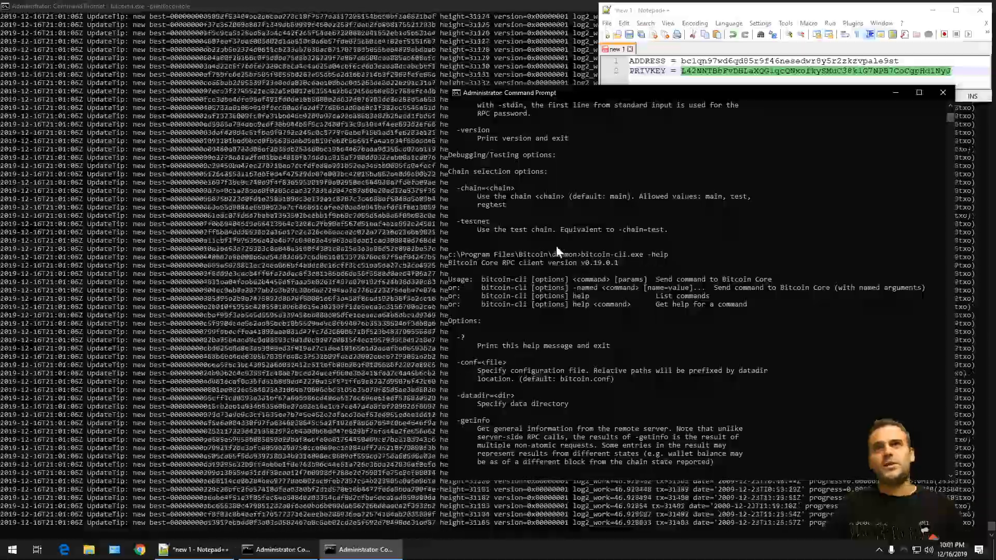
pyautogui.scroll(-3)
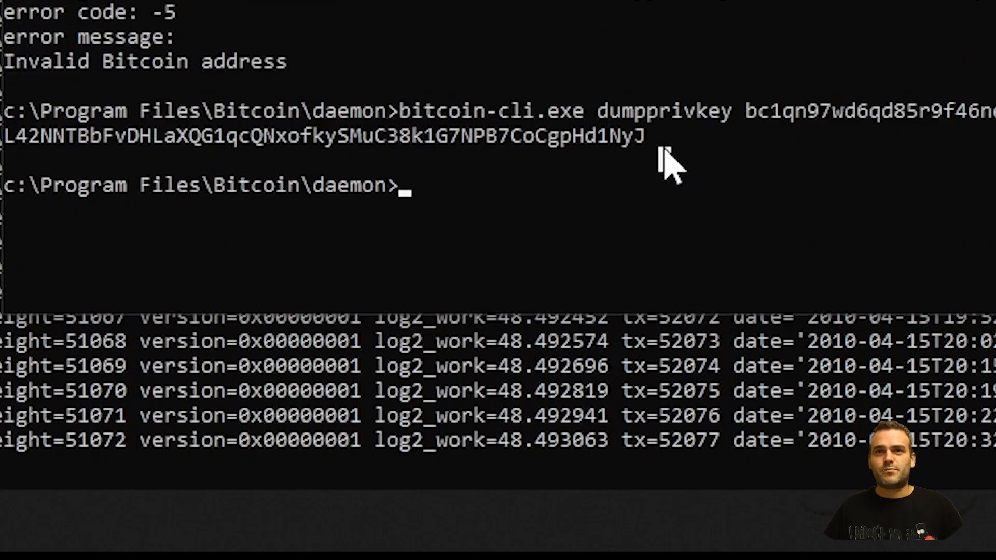
# Retry importprivkey with the noted key via bitcoin-cli, getting a 'wallet is currently rescanning' error.
pyautogui.write('bitcoin-cli.exe dumpprivkey')
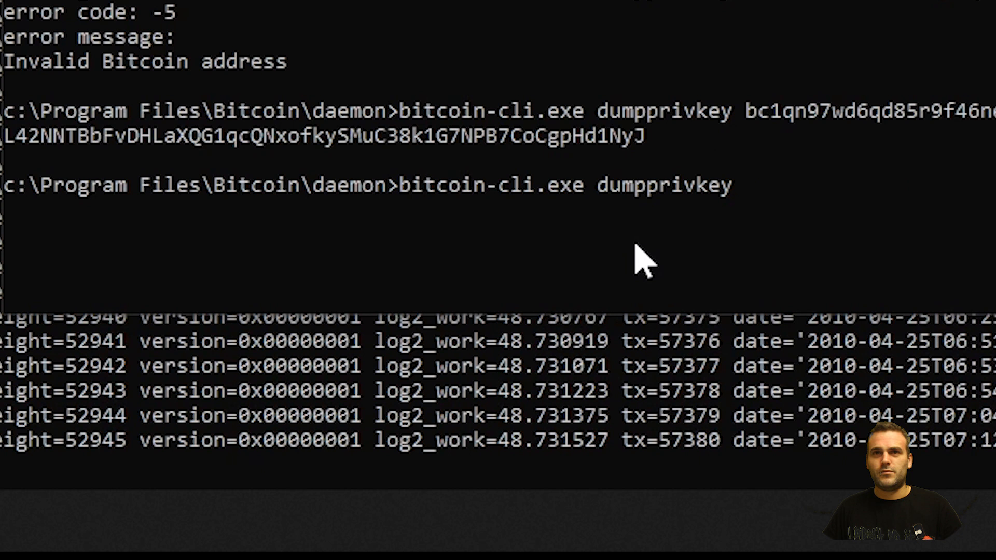
pyautogui.write('importprivkey')
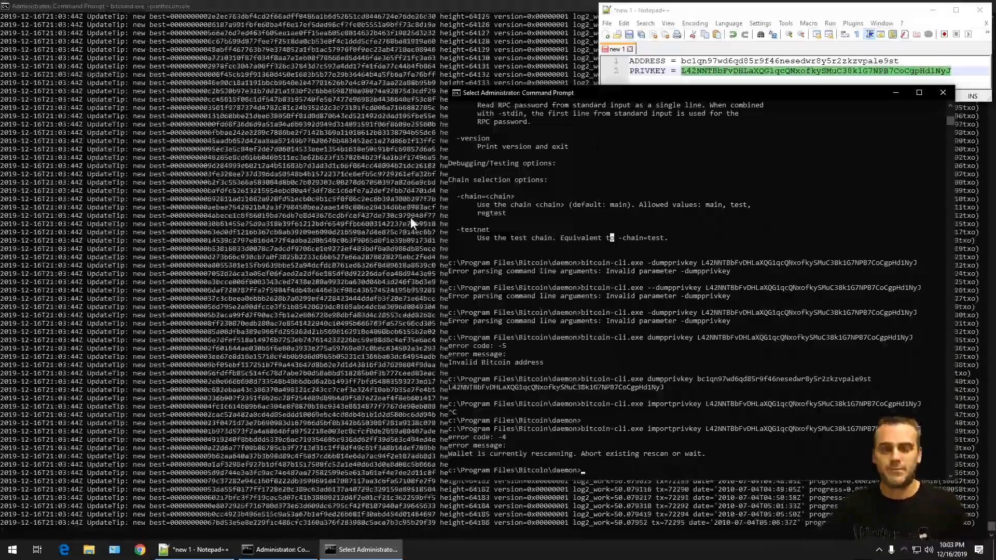
# Bring up the shut-down bitcoind console window and close it.
pyautogui.click(980, 9)
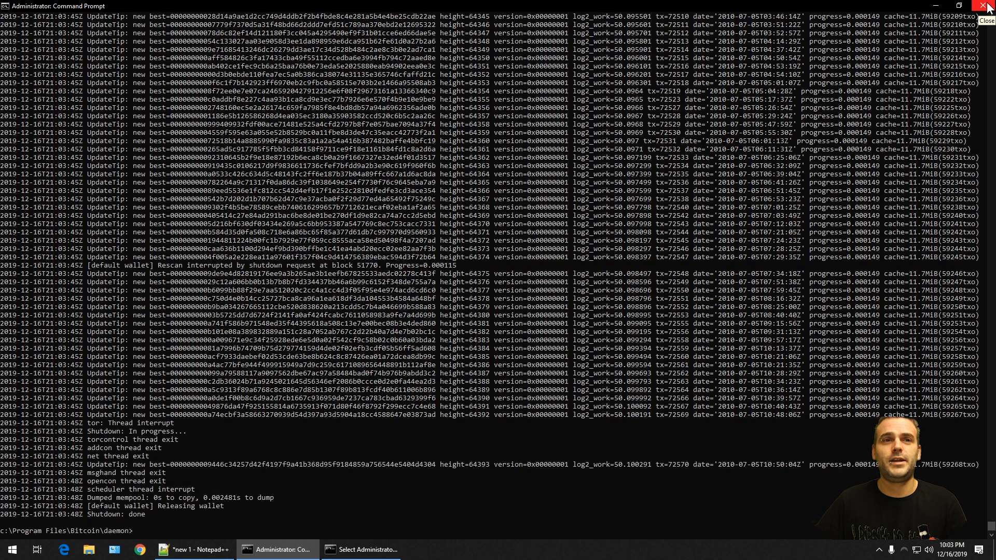
pyautogui.click(989, 6)
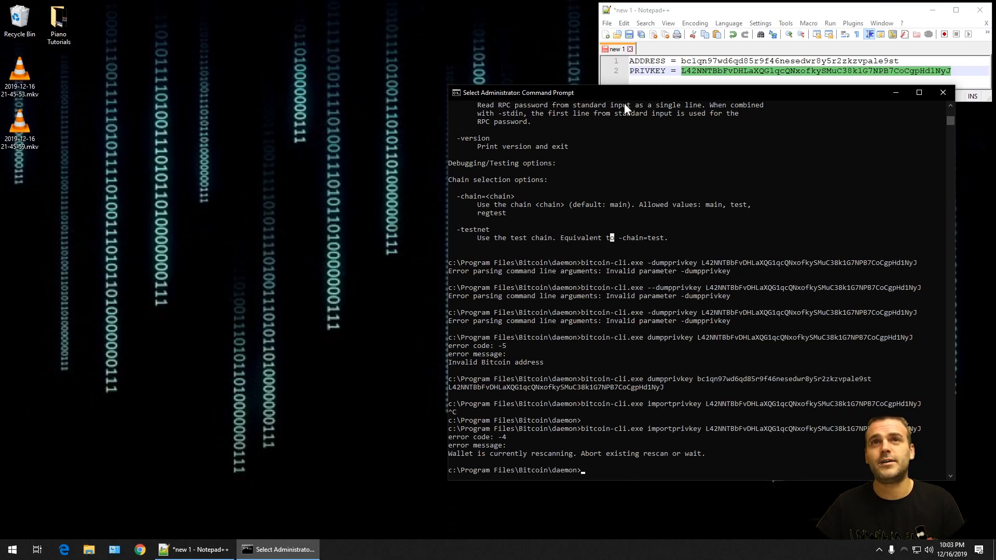